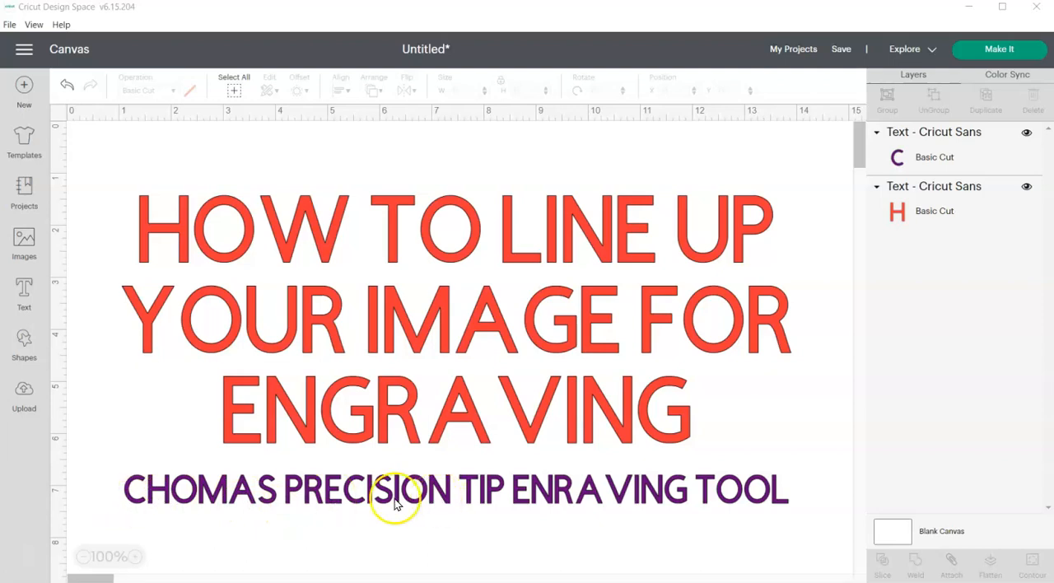
pyautogui.moveTo(305, 494)
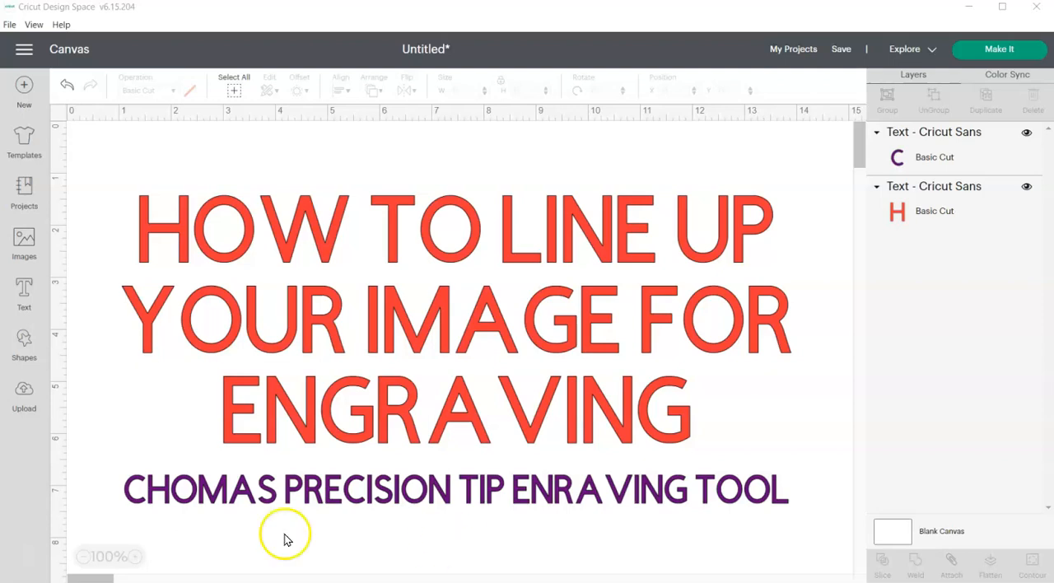
pyautogui.moveTo(484, 544)
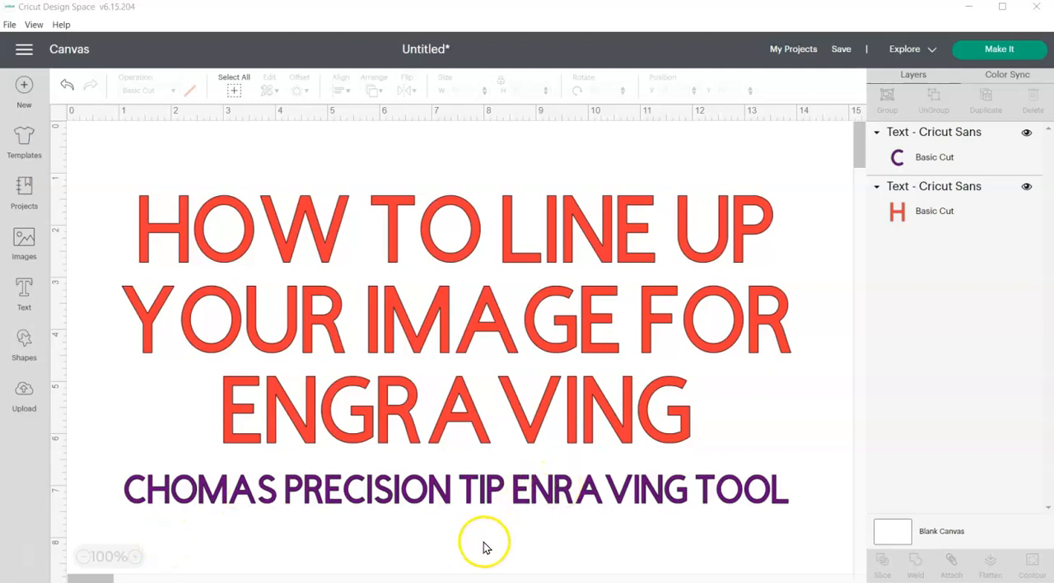
pyautogui.moveTo(465, 564)
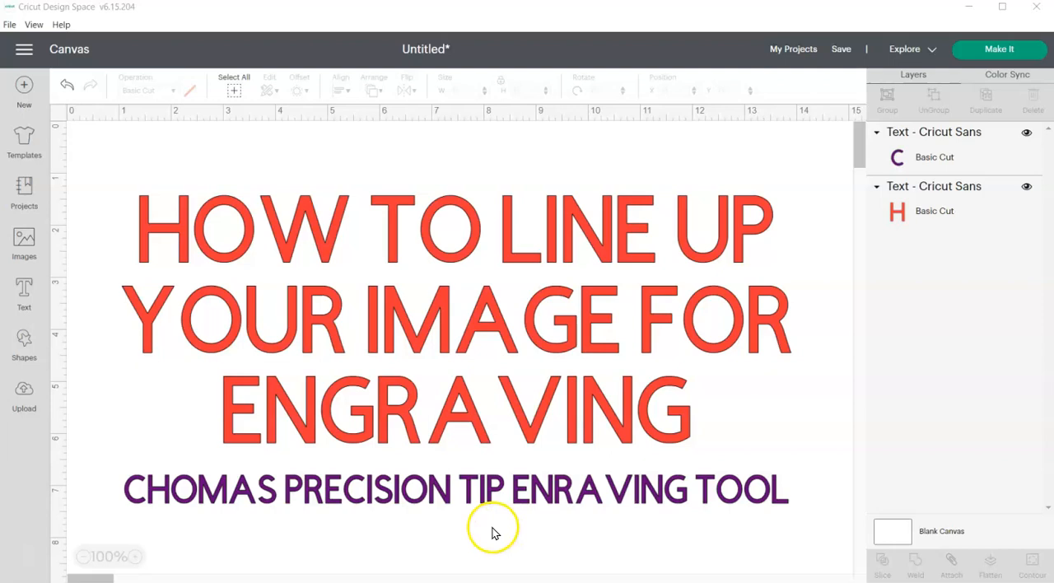
pyautogui.moveTo(622, 489)
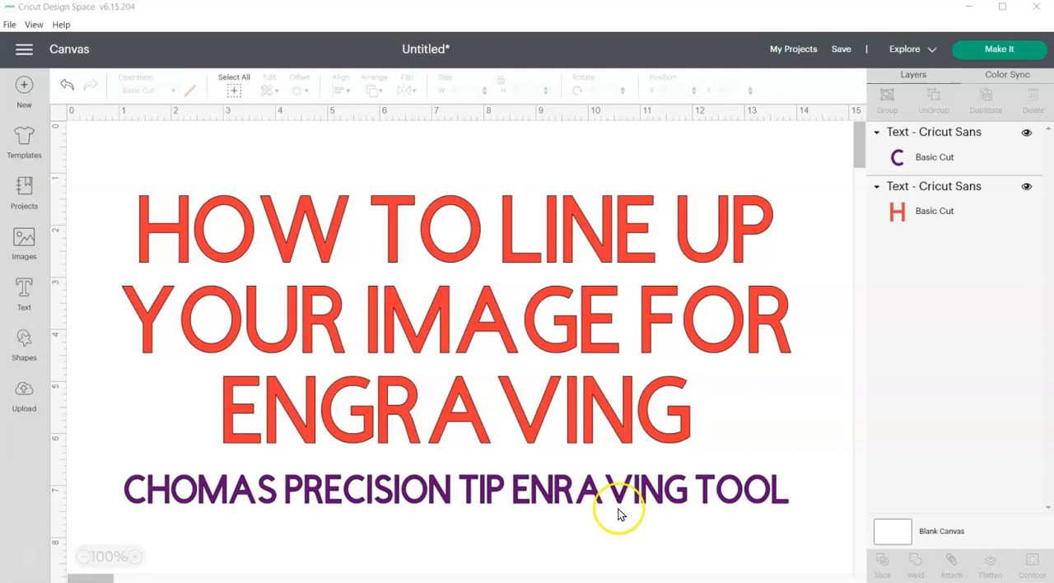
pyautogui.moveTo(638, 395)
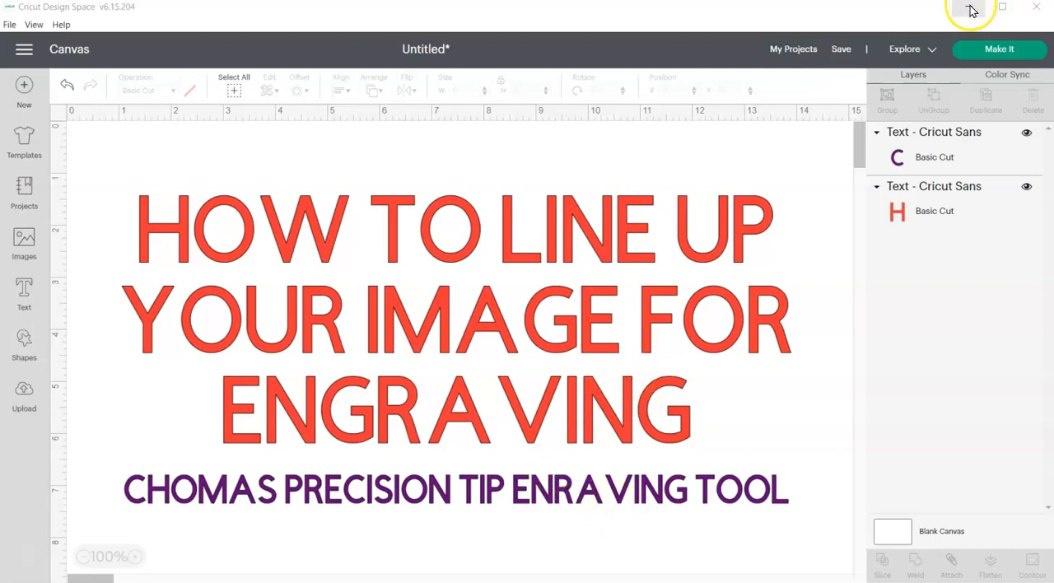
pyautogui.moveTo(523, 316)
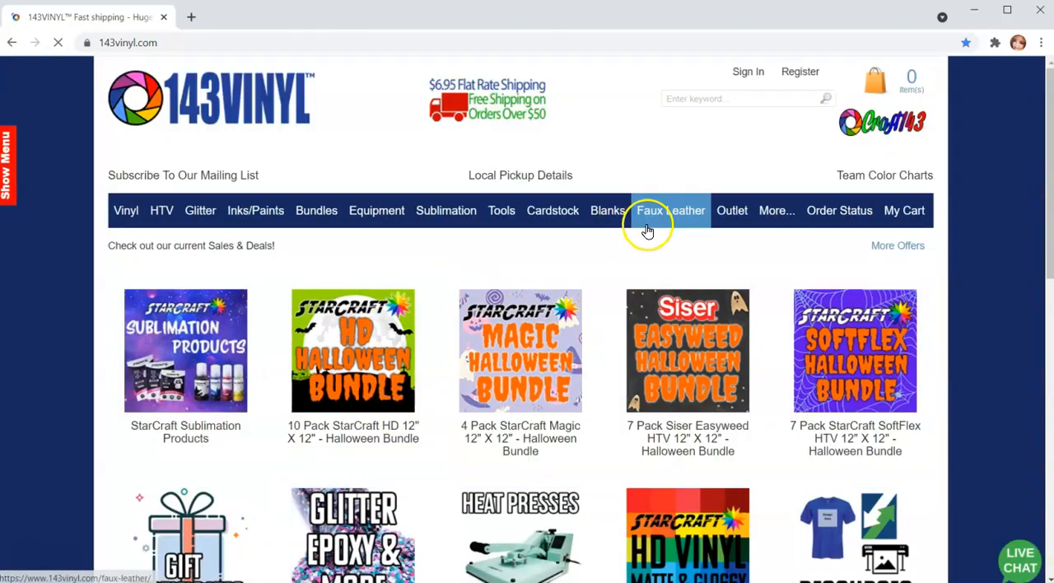
# Navigate the 143vinyl.com Blanks > Acrylics menu to the LED Bases product listing.
pyautogui.click(608, 210)
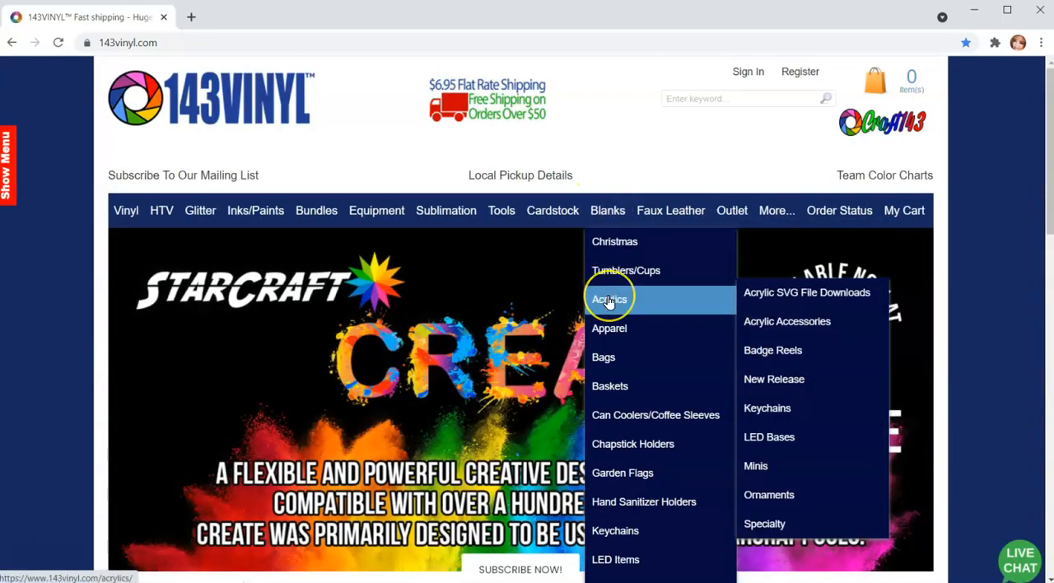
pyautogui.moveTo(772, 350)
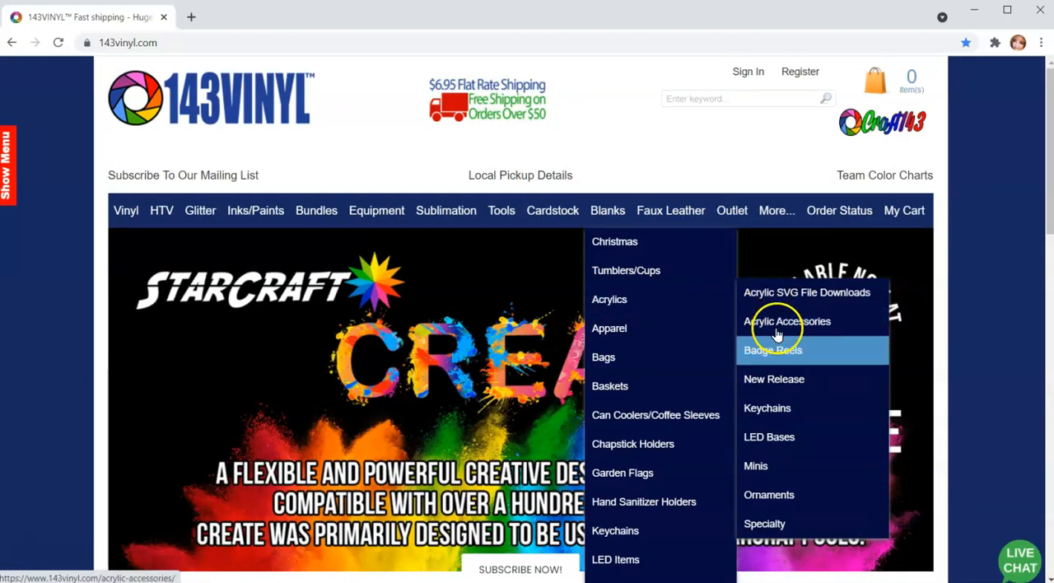
pyautogui.moveTo(786, 494)
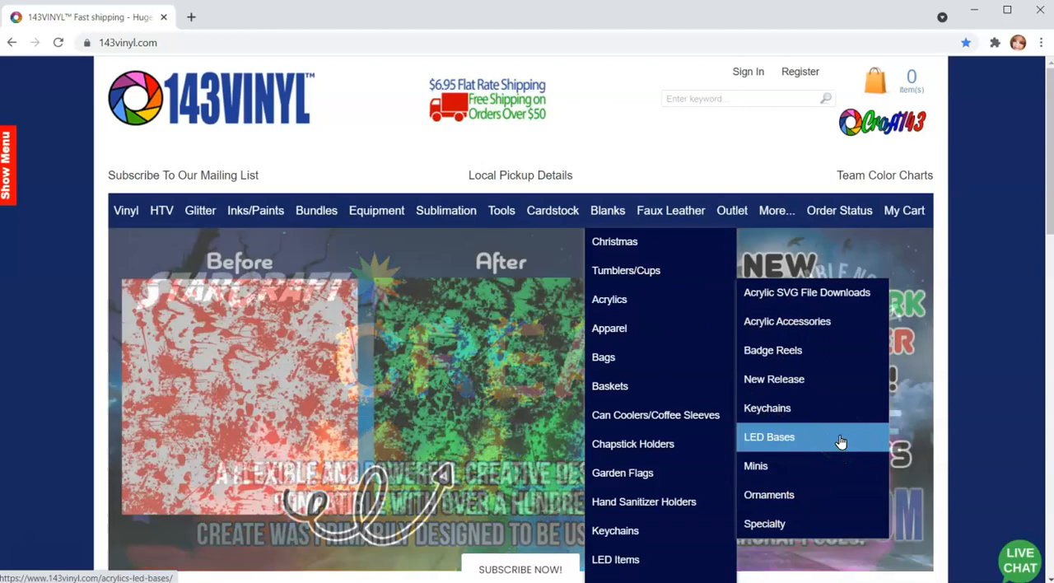
pyautogui.moveTo(755, 465)
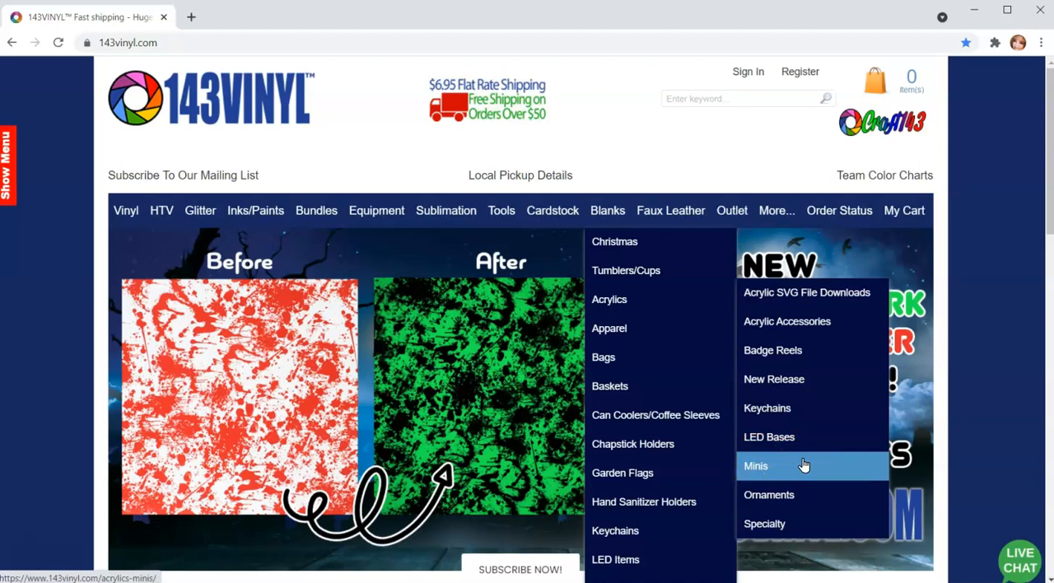
pyautogui.moveTo(764, 523)
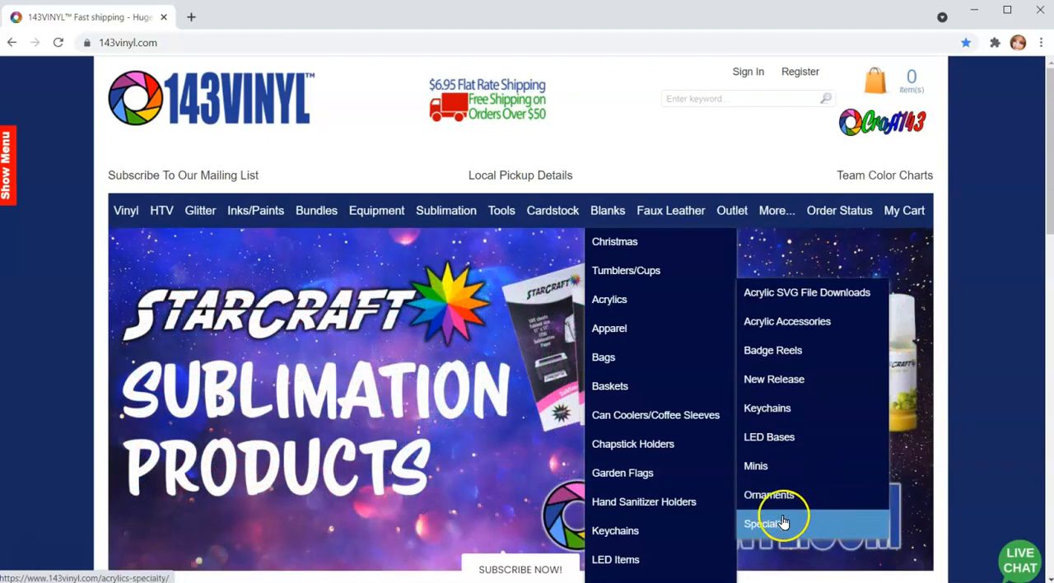
pyautogui.moveTo(773, 350)
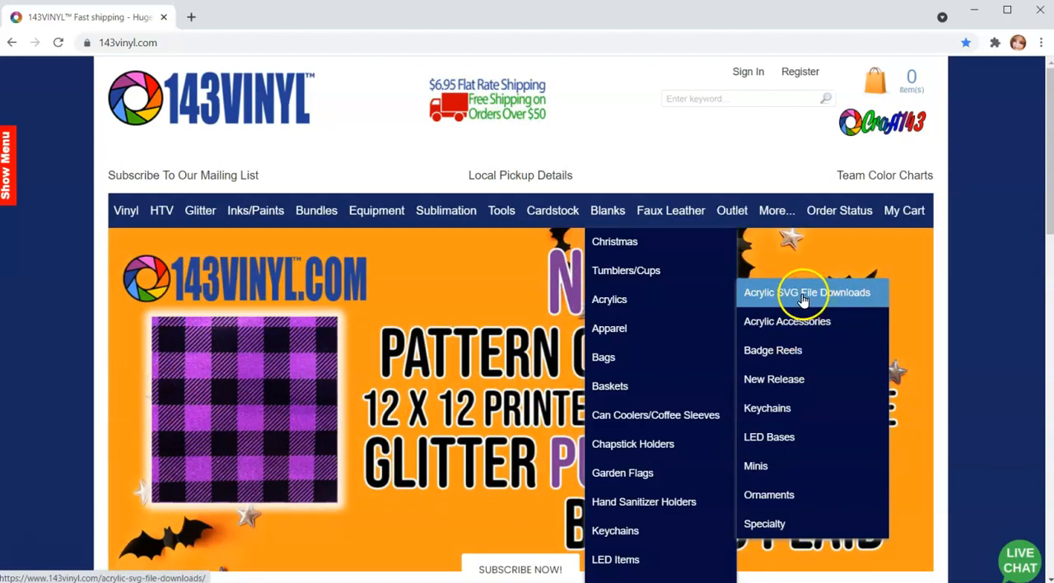
pyautogui.moveTo(732, 210)
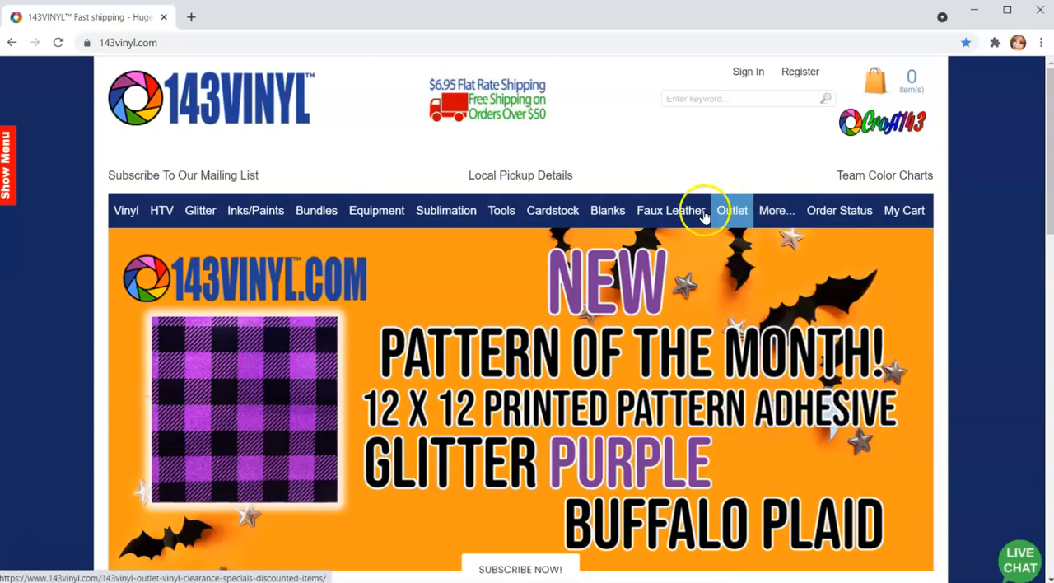
pyautogui.click(608, 210)
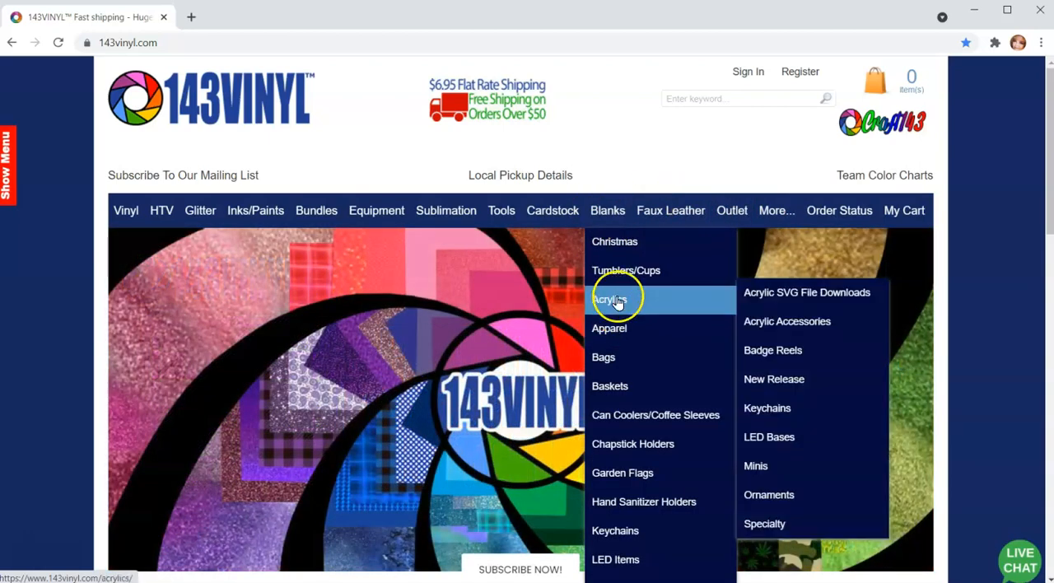
pyautogui.click(769, 436)
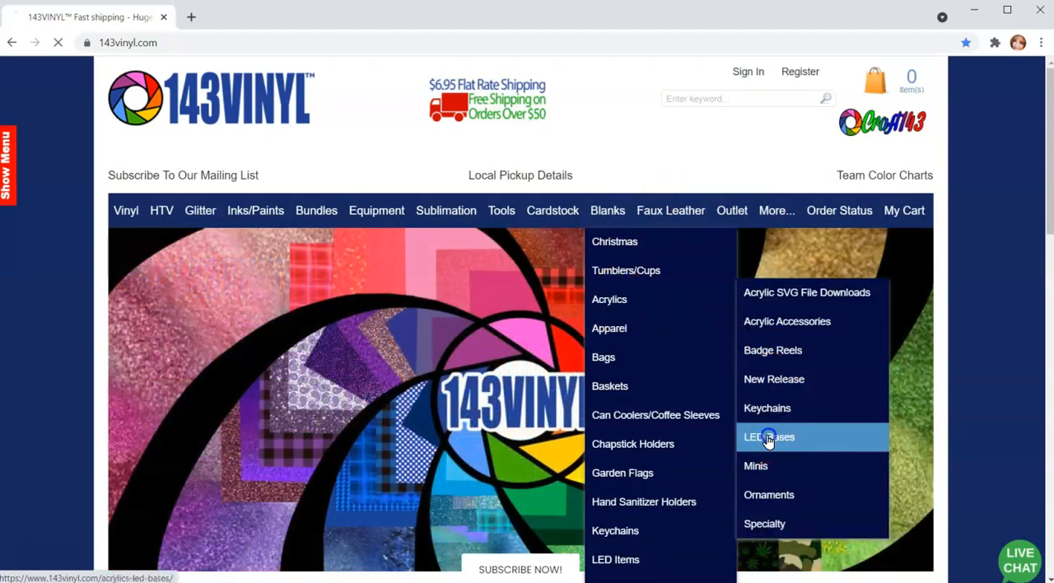
pyautogui.click(769, 436)
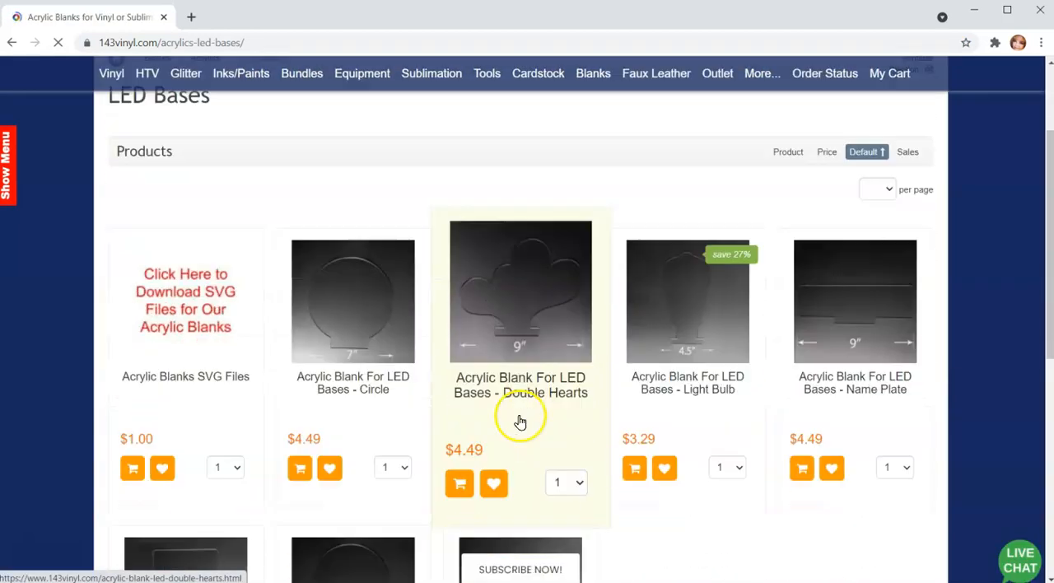
pyautogui.scroll(-3)
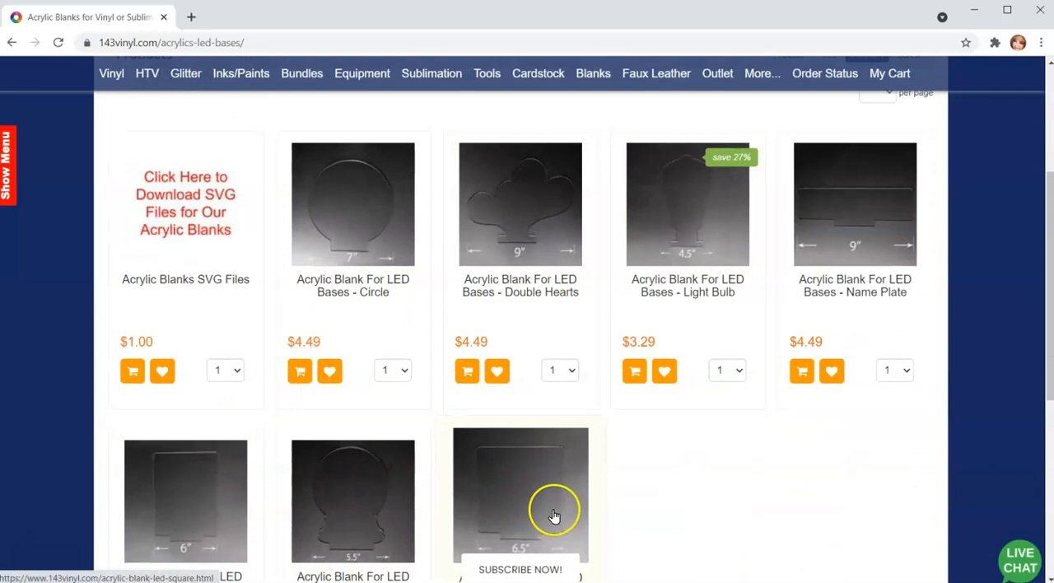
pyautogui.scroll(-3)
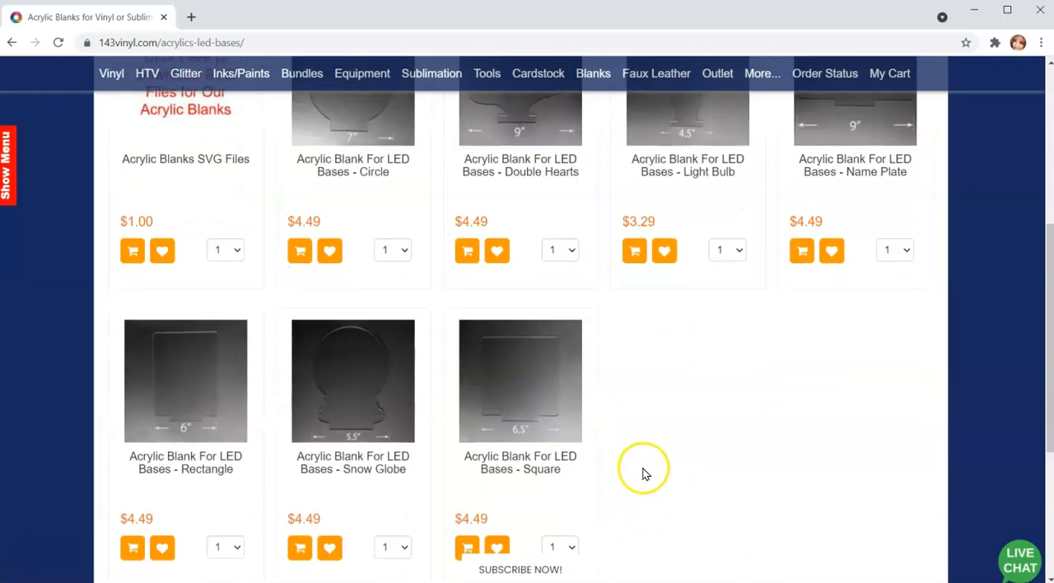
pyautogui.moveTo(520, 462)
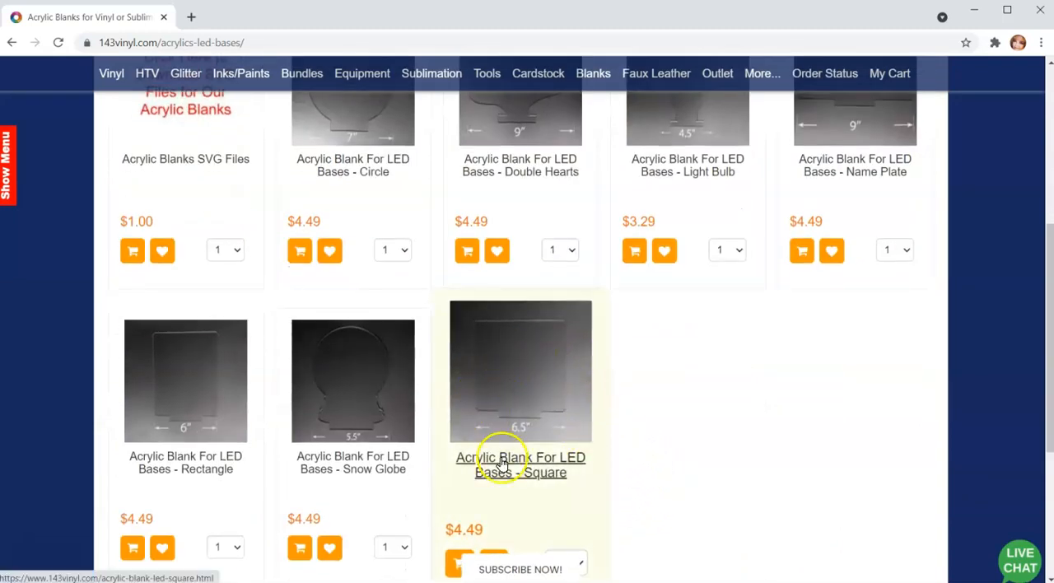
pyautogui.moveTo(704, 416)
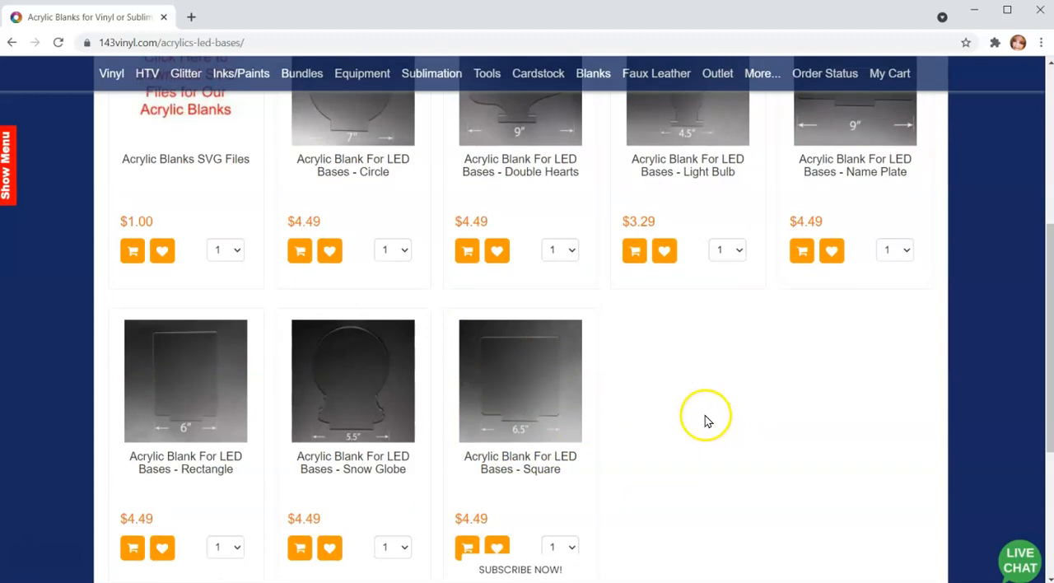
pyautogui.scroll(3)
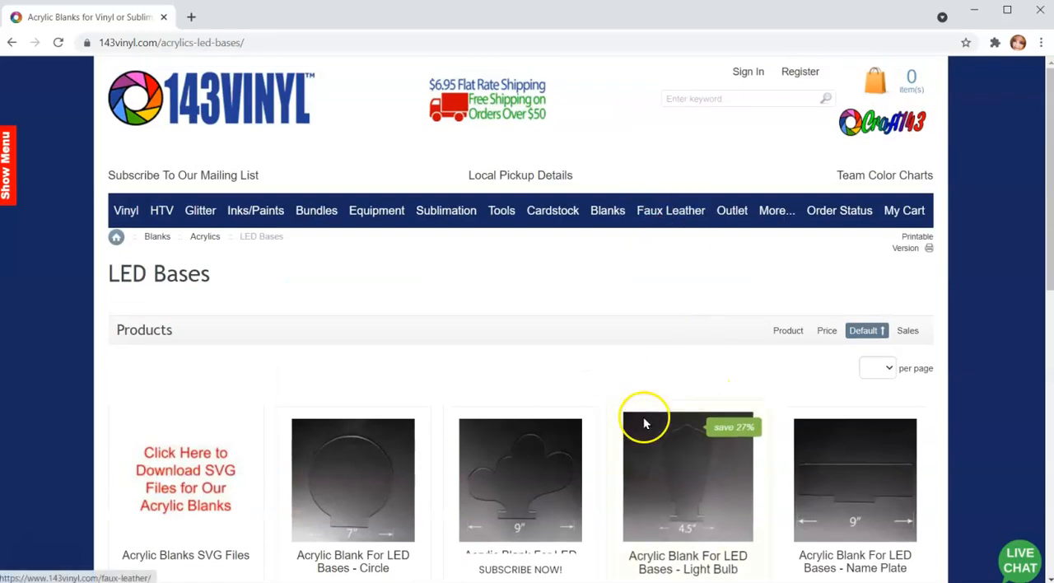
pyautogui.click(607, 210)
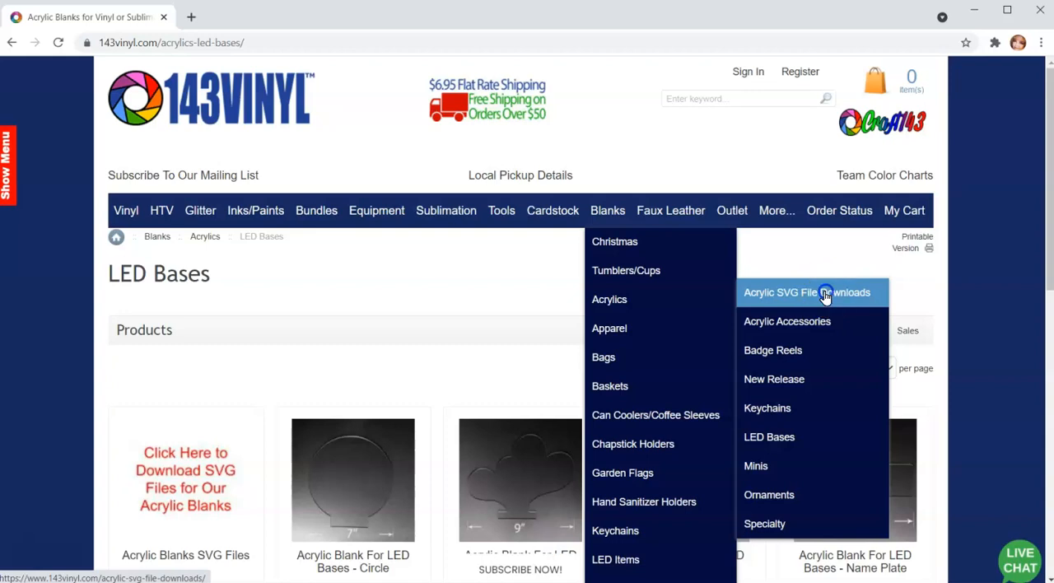
# Save the LED Square file from the Acrylic Blanks SVG Files page to the desktop.
pyautogui.click(805, 293)
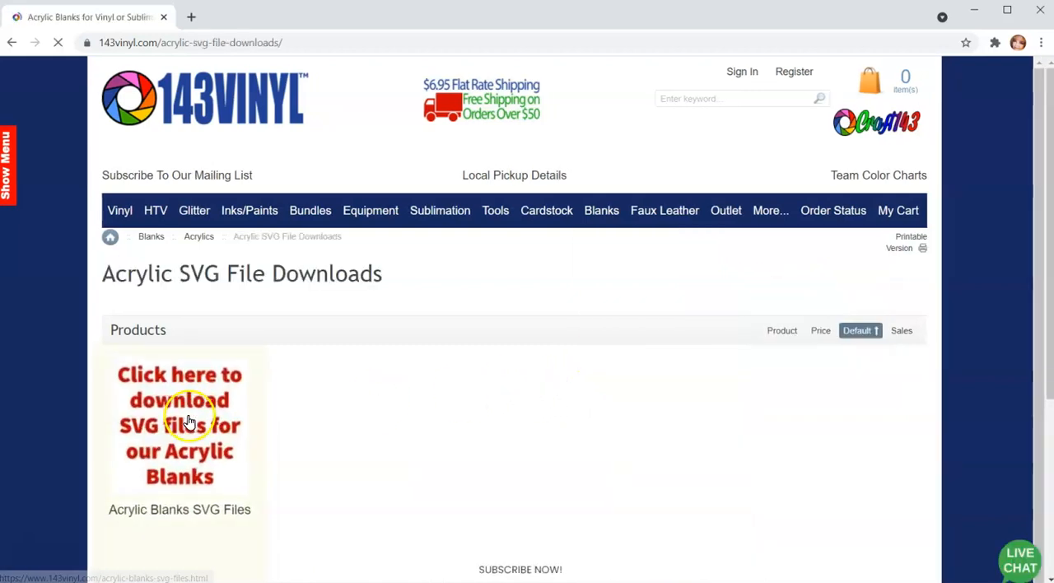
pyautogui.click(179, 425)
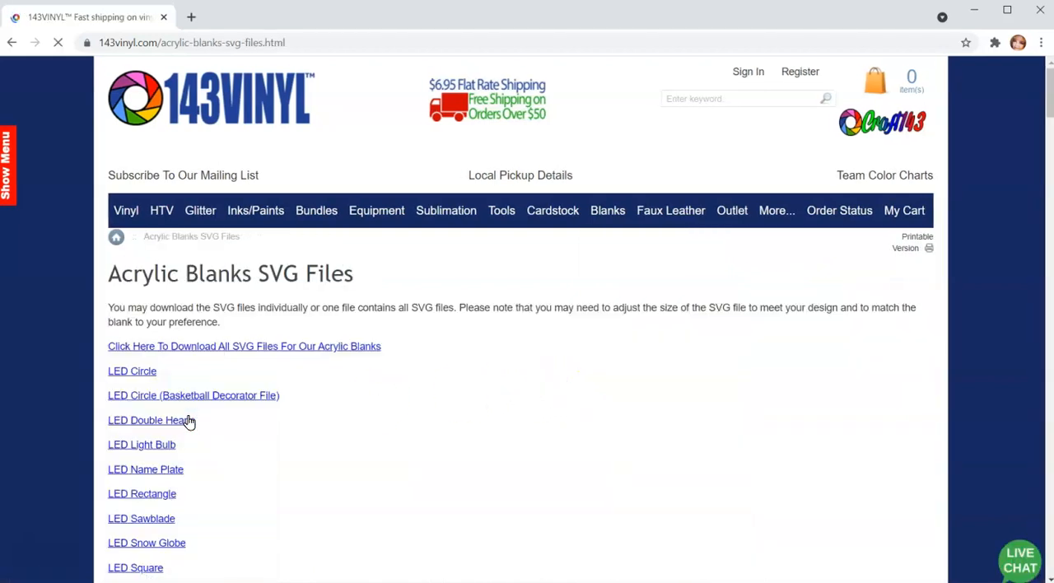
pyautogui.scroll(-3)
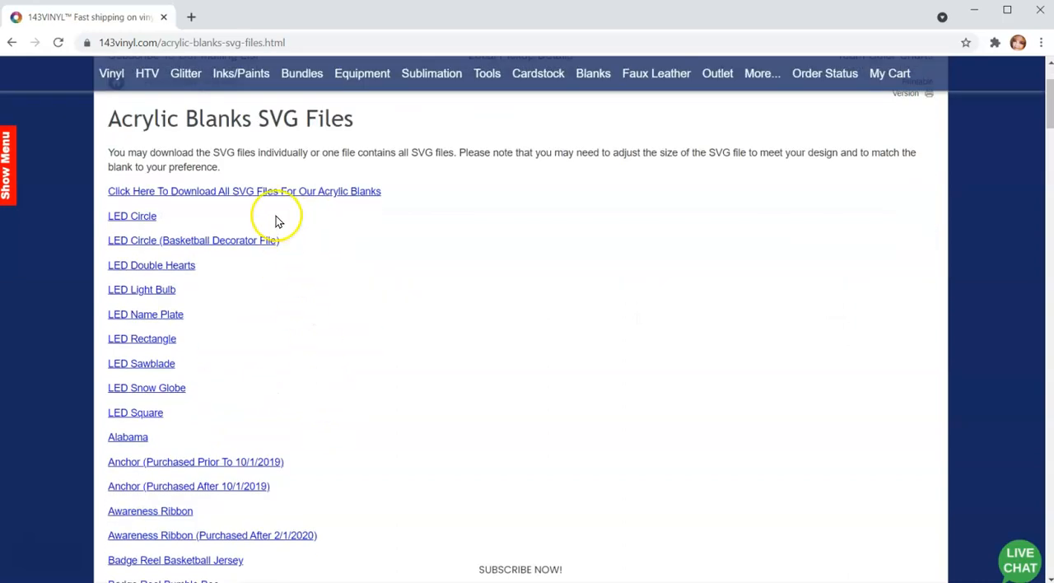
pyautogui.moveTo(165, 231)
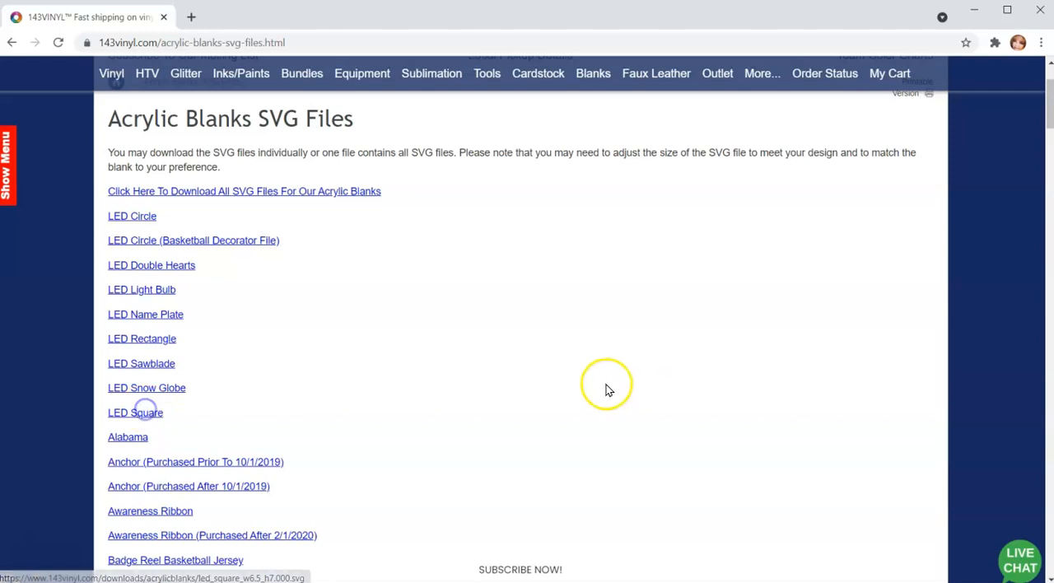
pyautogui.click(135, 412)
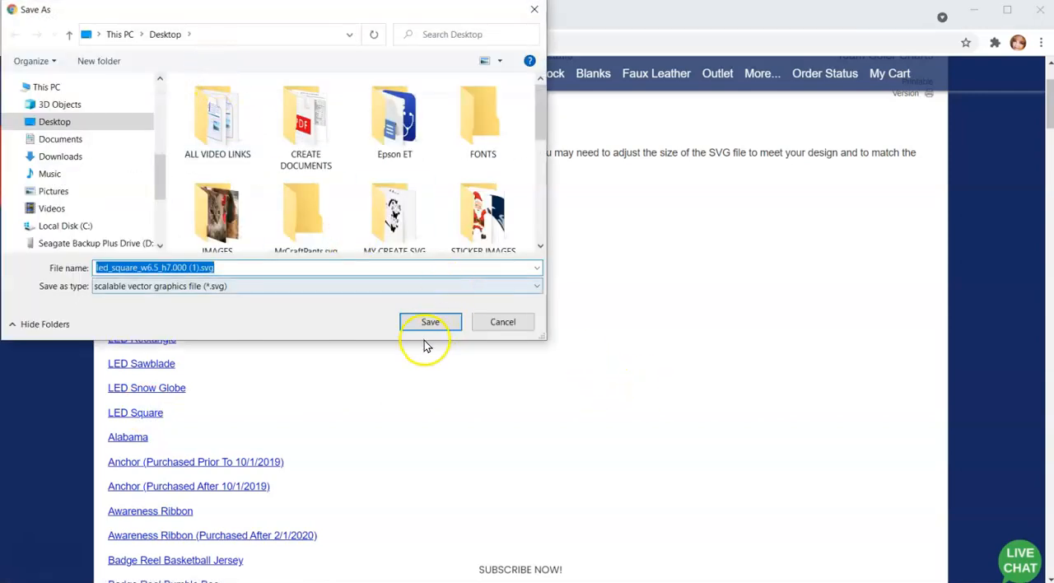
pyautogui.click(430, 321)
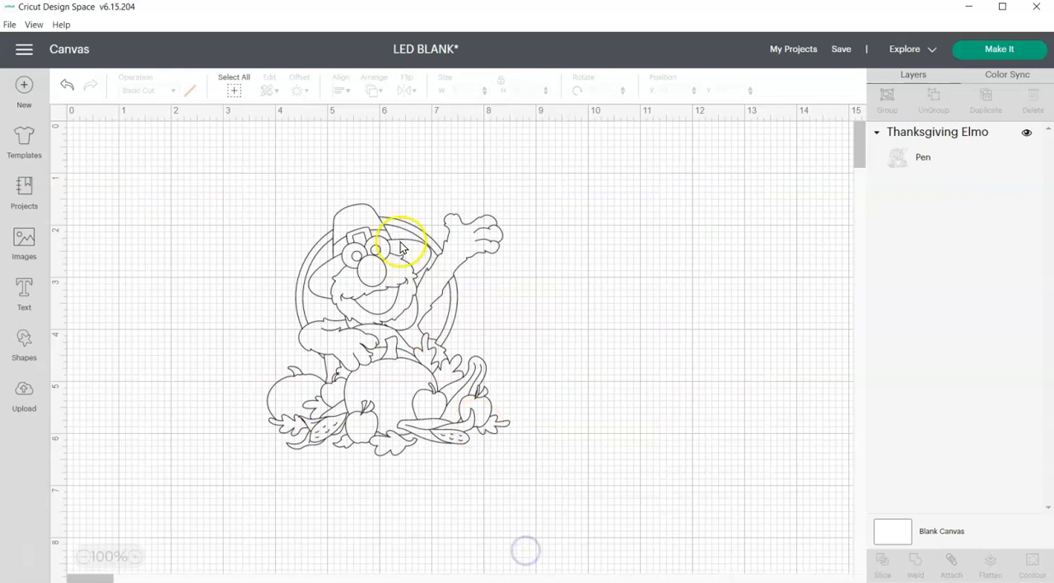
pyautogui.moveTo(444, 424)
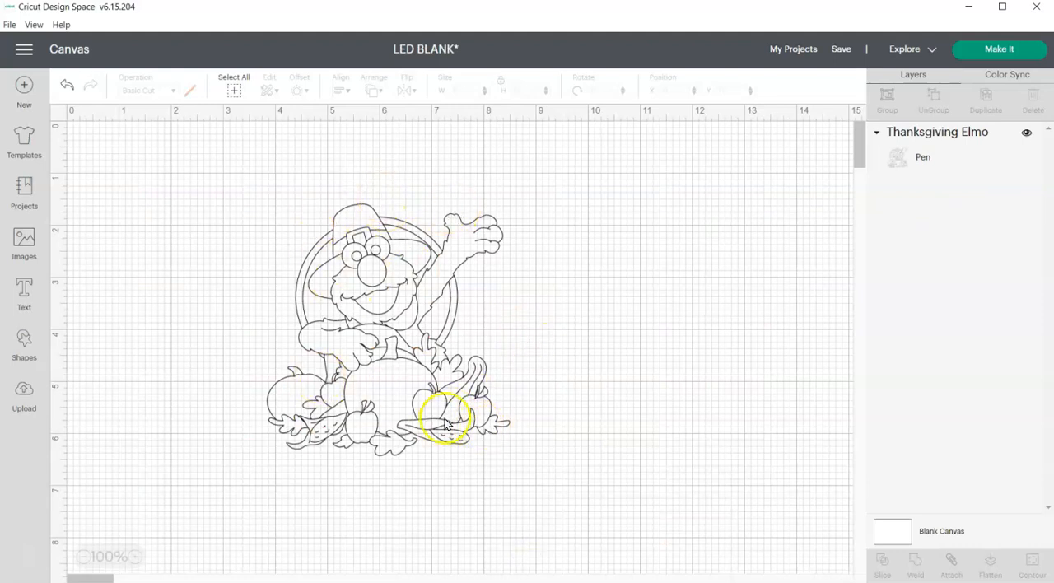
# Select the Thanksgiving Elmo image and open the Upload panel.
pyautogui.click(445, 420)
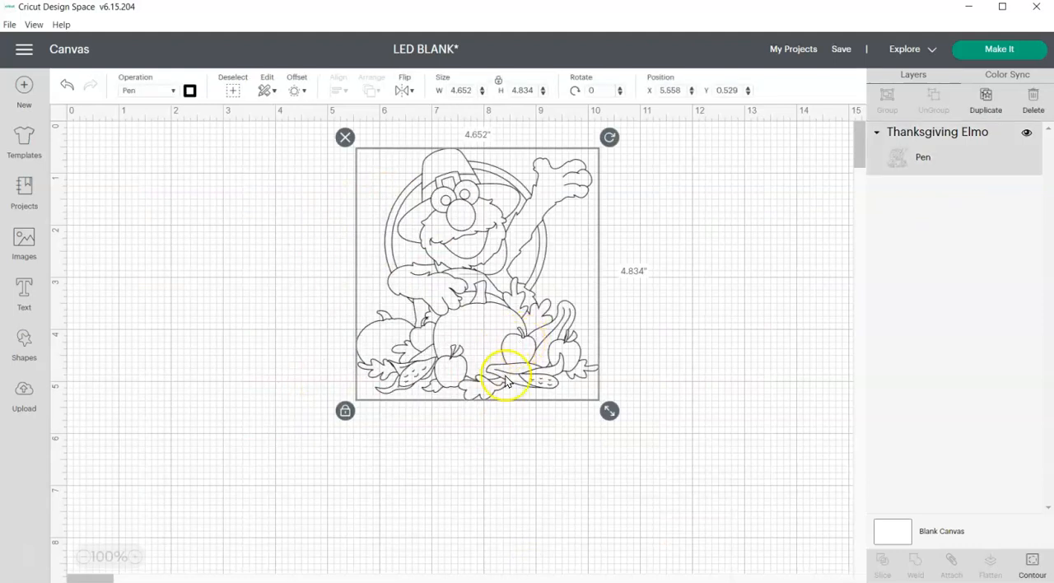
pyautogui.click(23, 393)
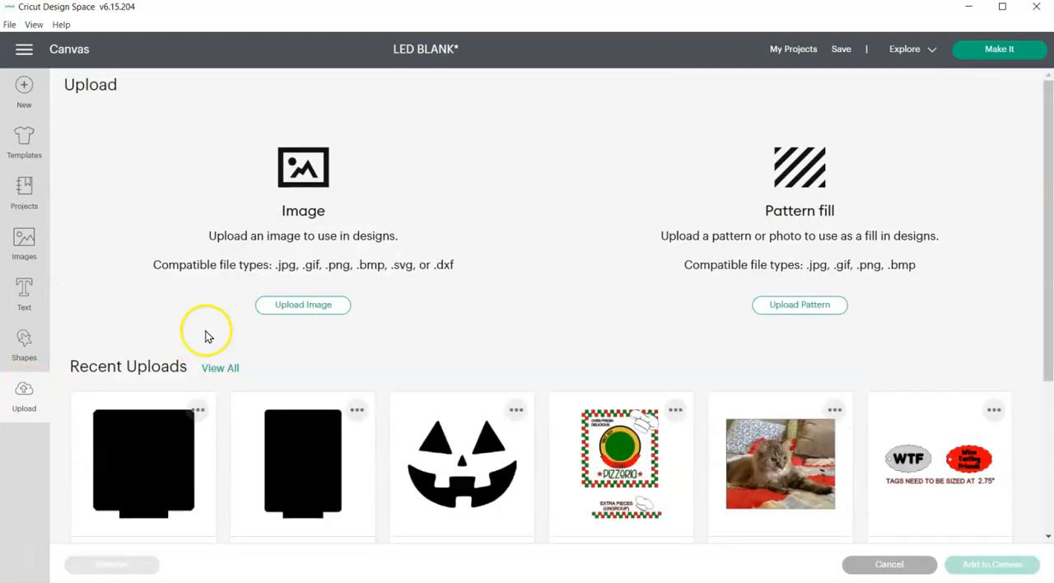
# Upload the LED square file and recolour it light grey.
pyautogui.click(143, 461)
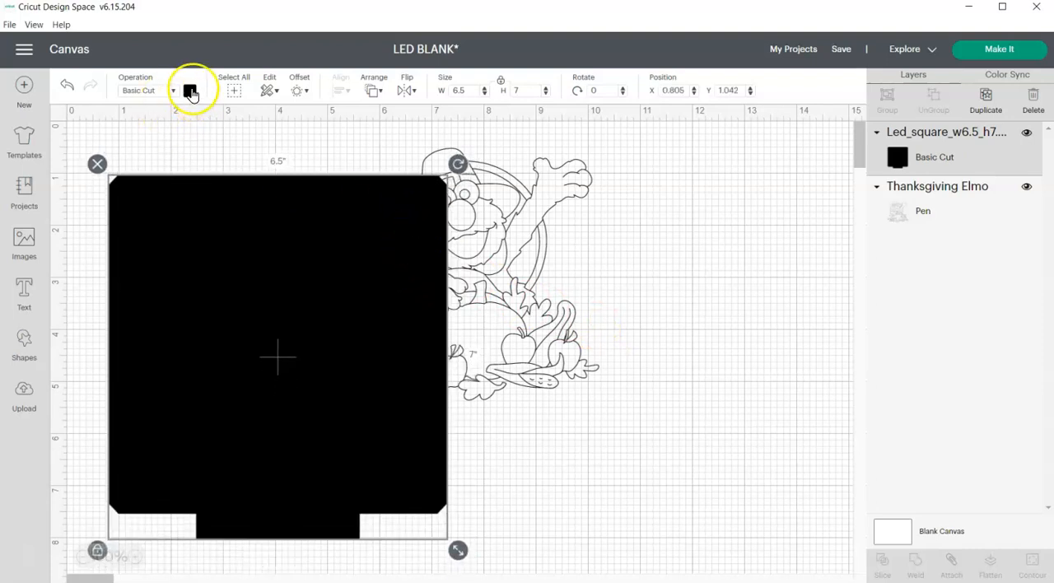
pyautogui.click(189, 91)
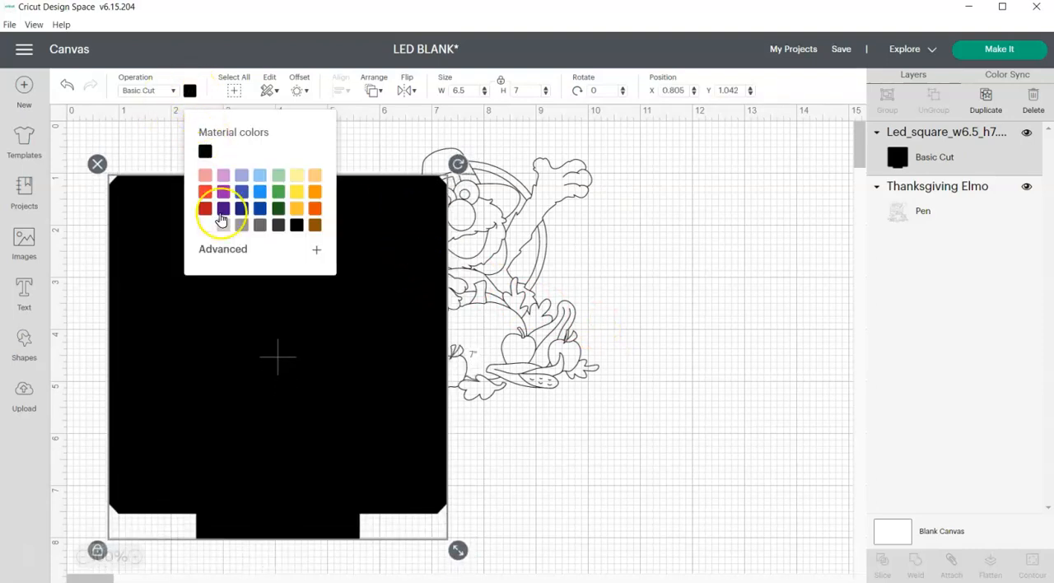
pyautogui.click(223, 225)
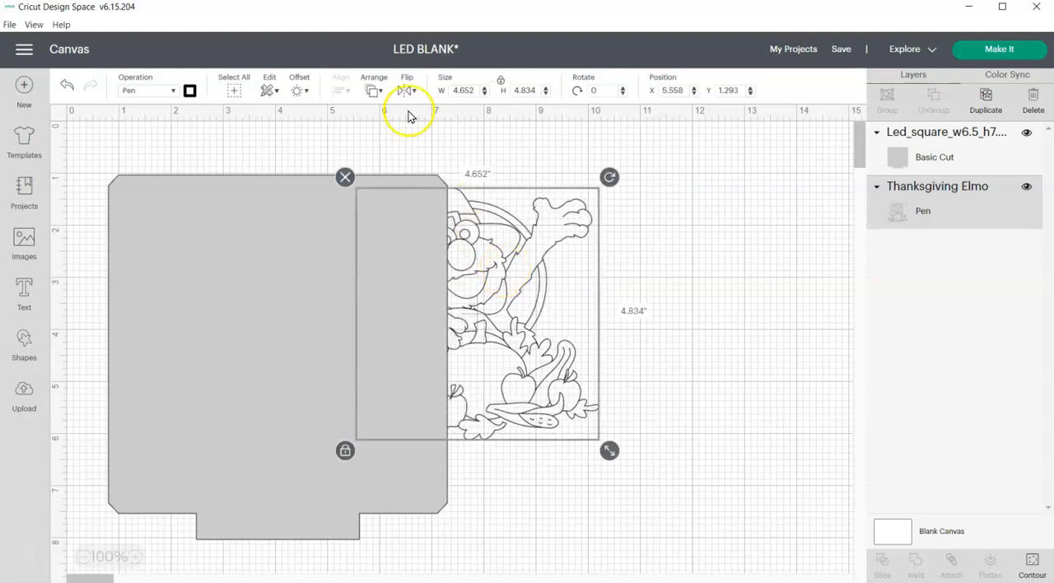
# Bring Elmo to the front and drag it over the square, enlarging it.
pyautogui.click(373, 86)
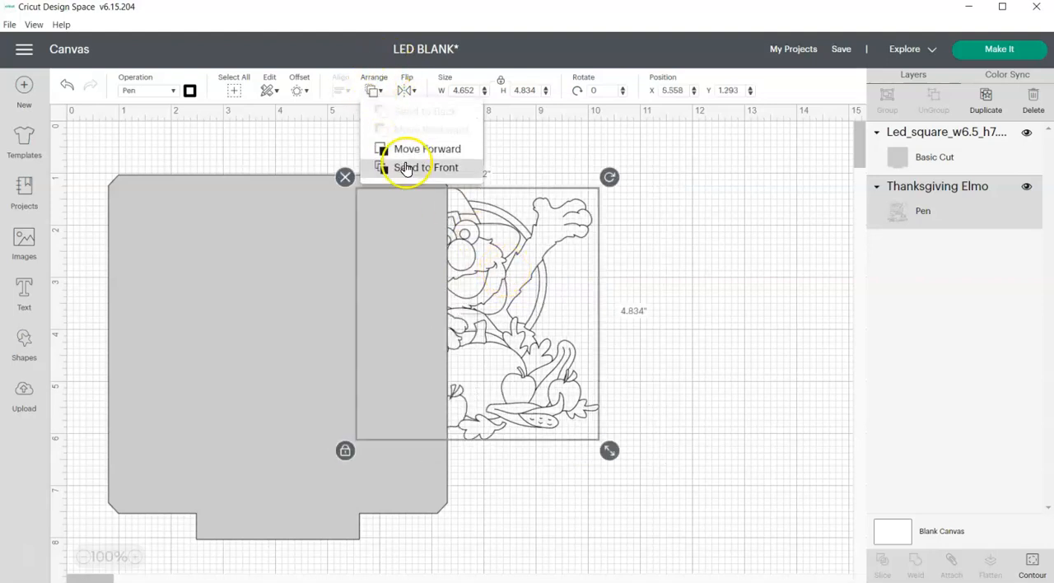
pyautogui.click(425, 167)
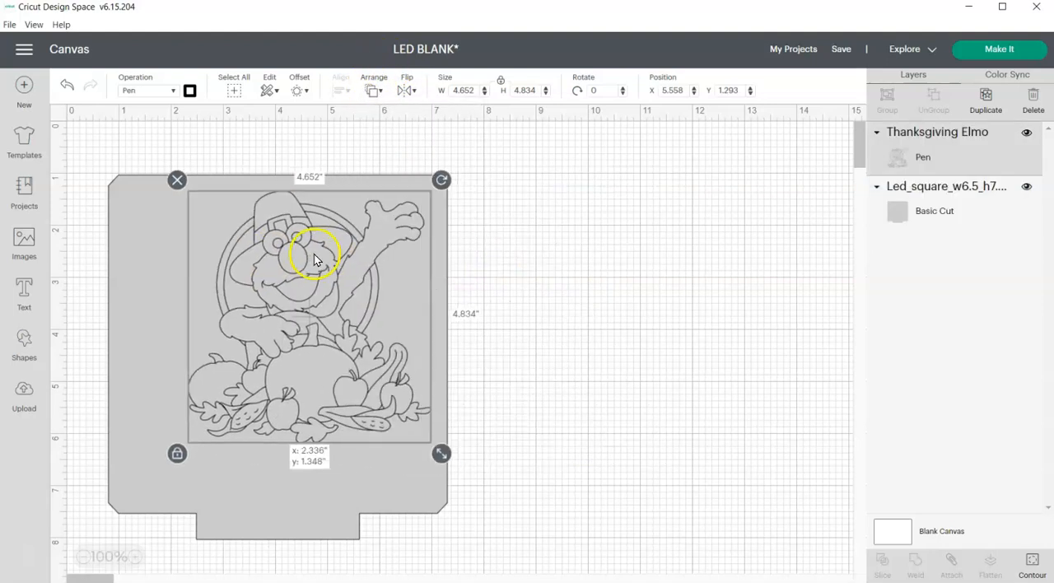
pyautogui.moveTo(309, 255); pyautogui.dragTo(260, 247)
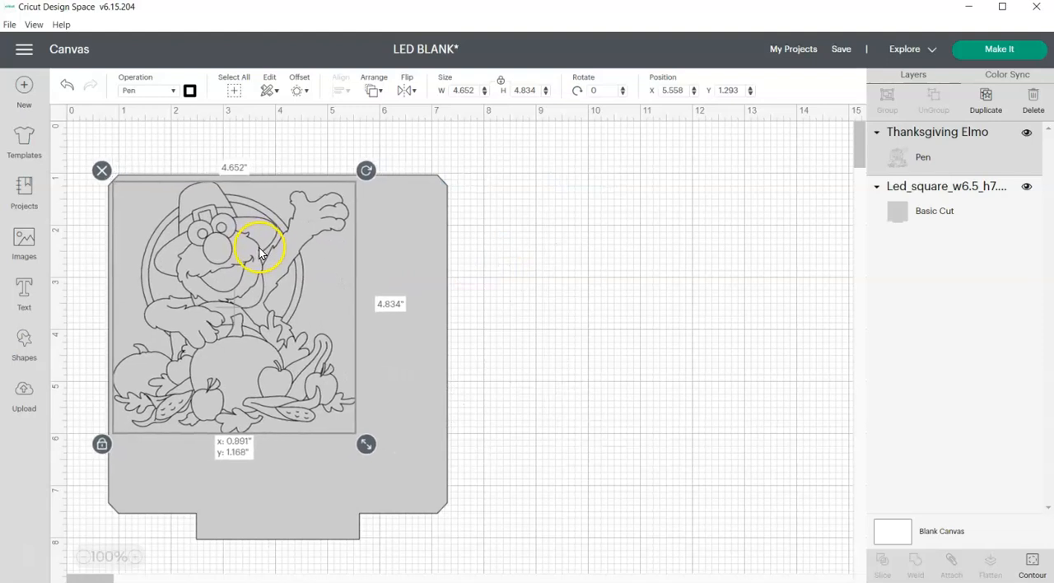
pyautogui.moveTo(366, 445); pyautogui.dragTo(443, 522)
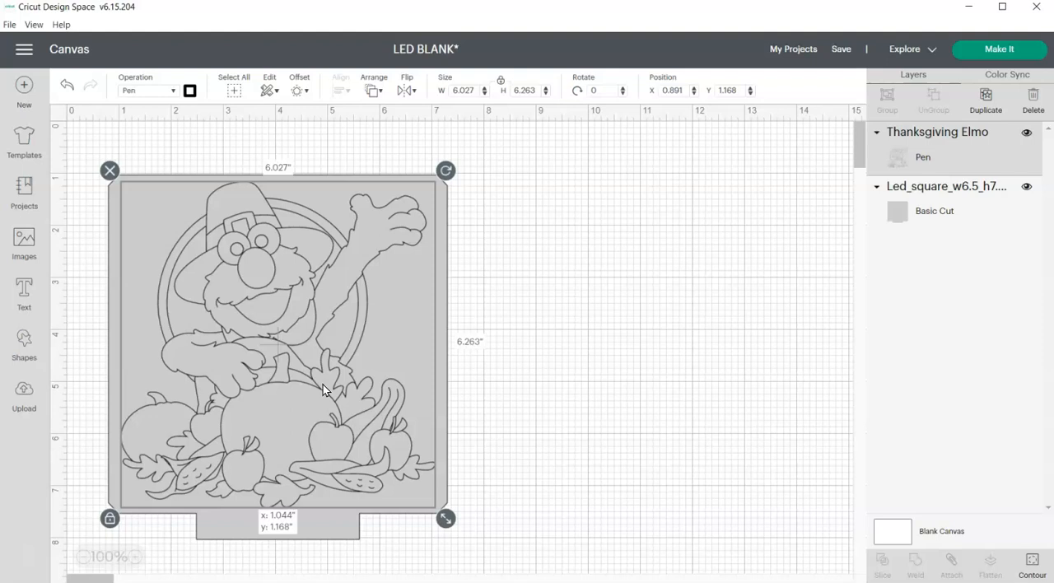
pyautogui.moveTo(515, 469)
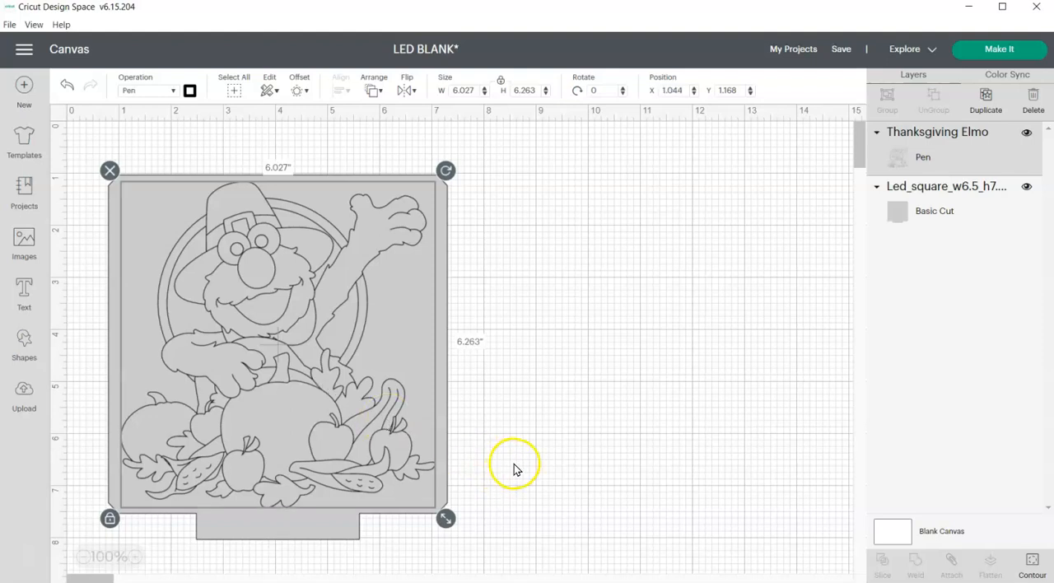
pyautogui.moveTo(529, 526)
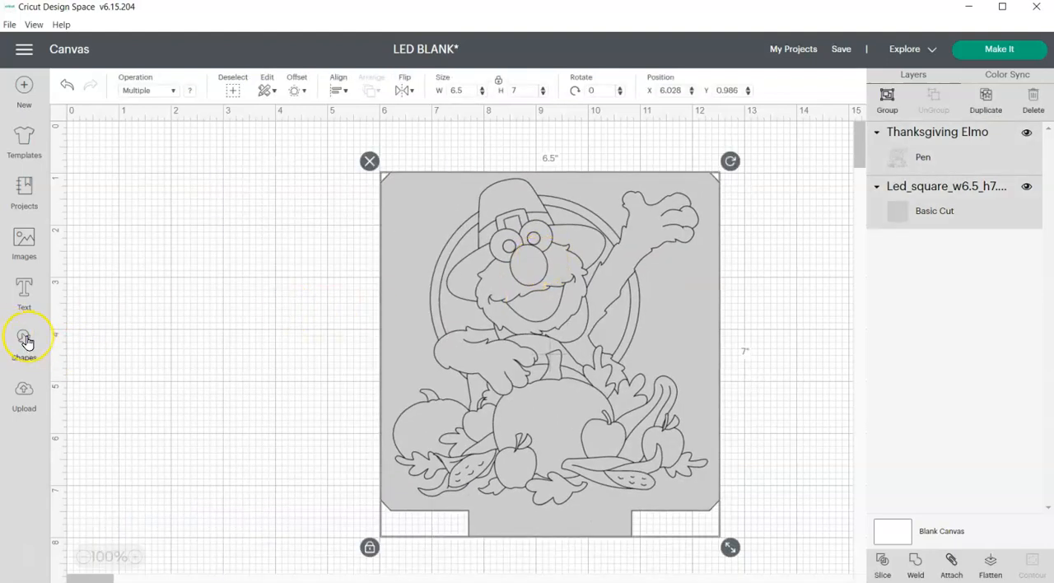
# Add a circle from Shapes and set its position to 0.25.
pyautogui.click(24, 337)
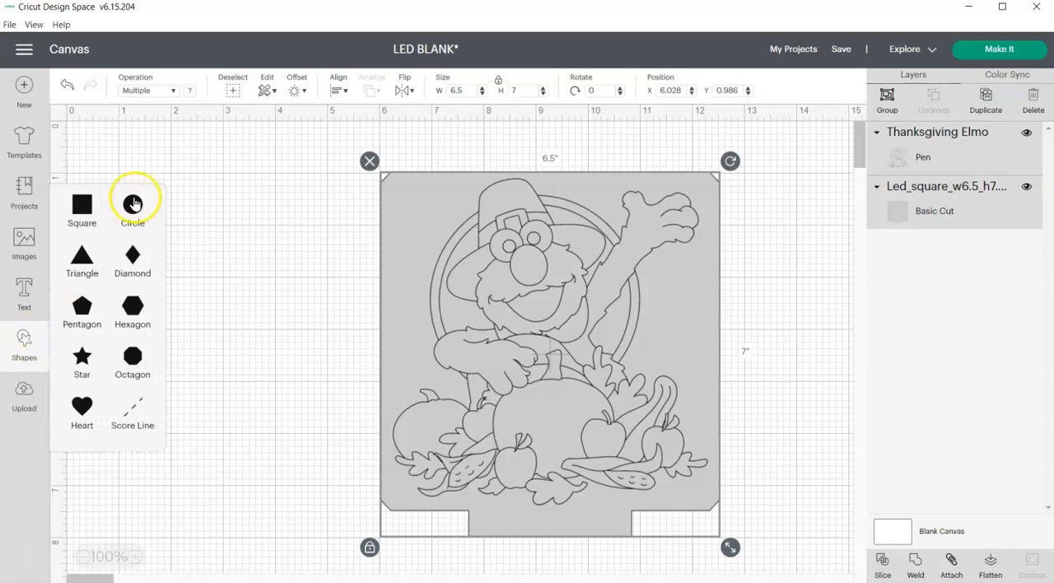
pyautogui.click(132, 204)
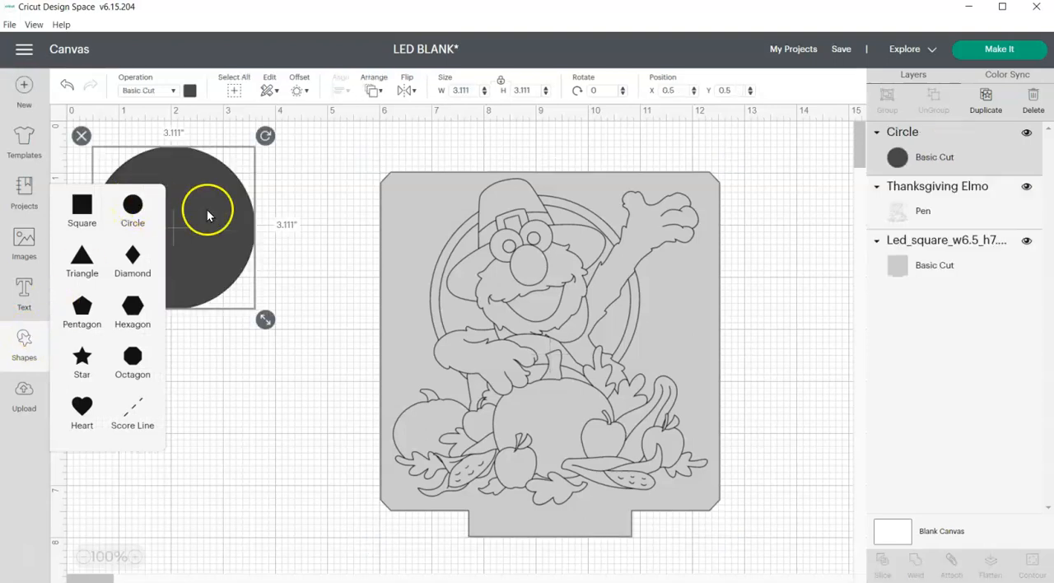
pyautogui.click(132, 210)
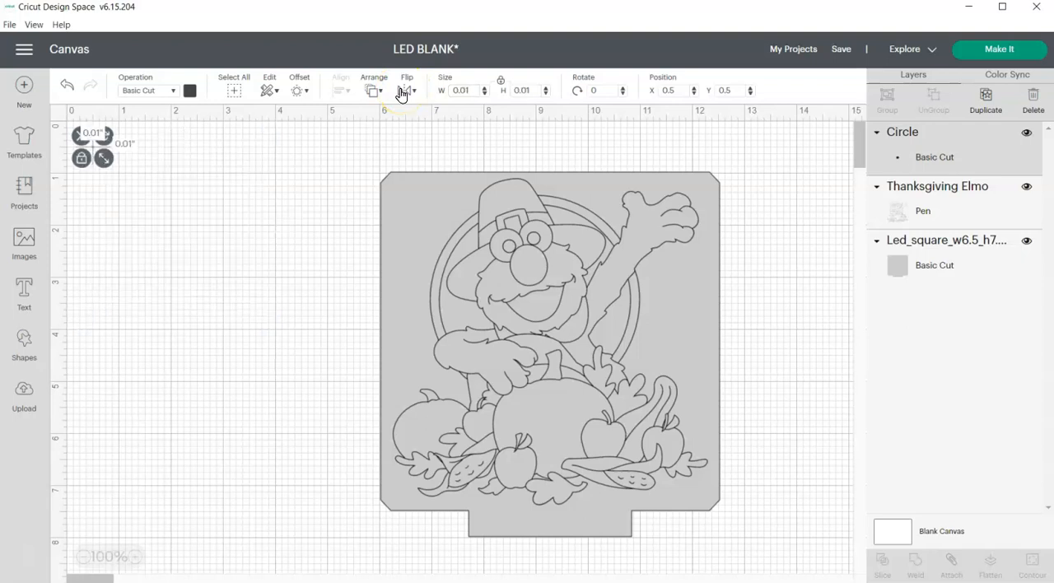
pyautogui.moveTo(632, 115)
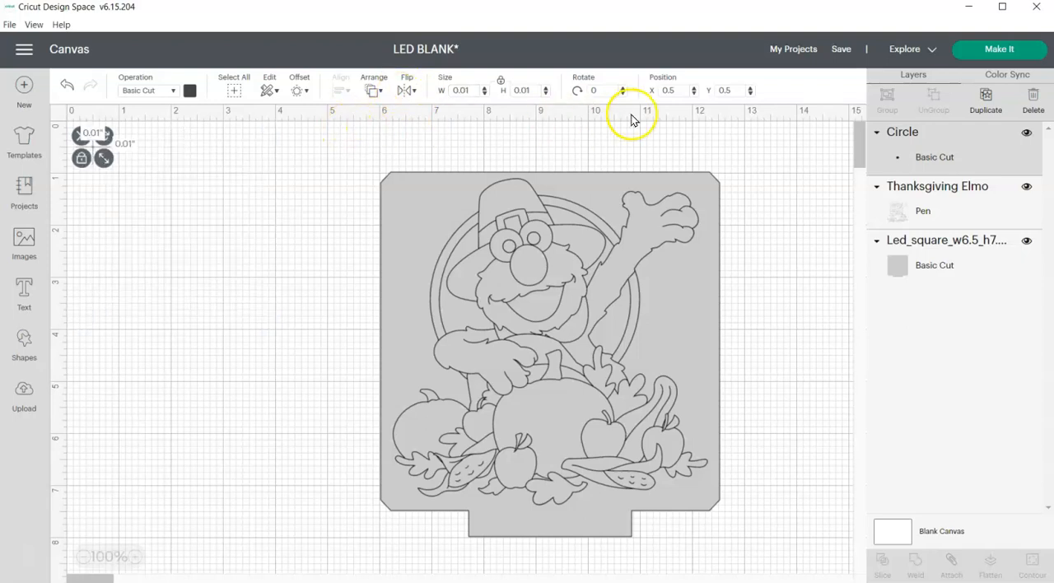
pyautogui.moveTo(181, 164)
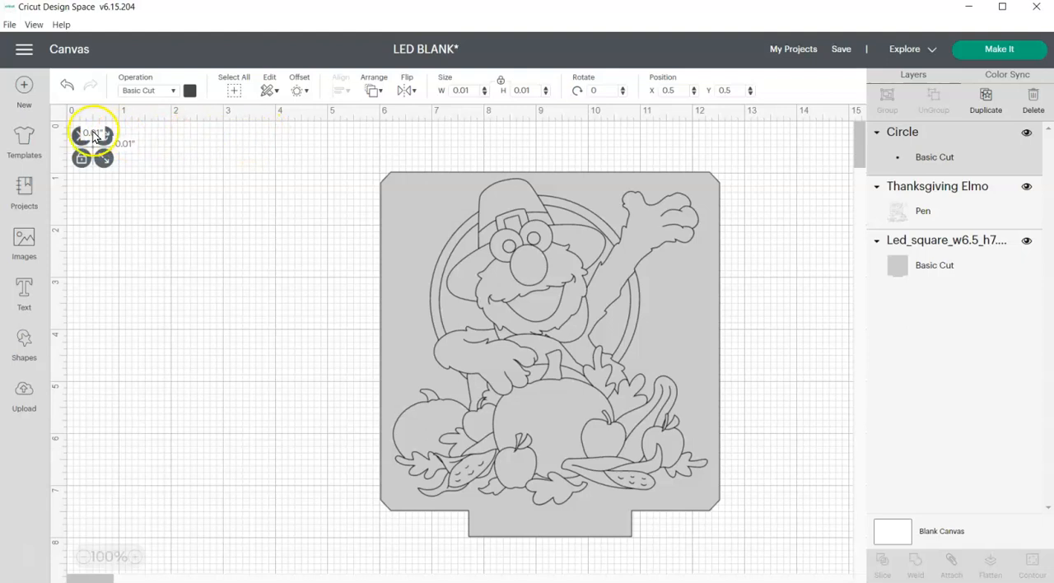
pyautogui.moveTo(405, 161)
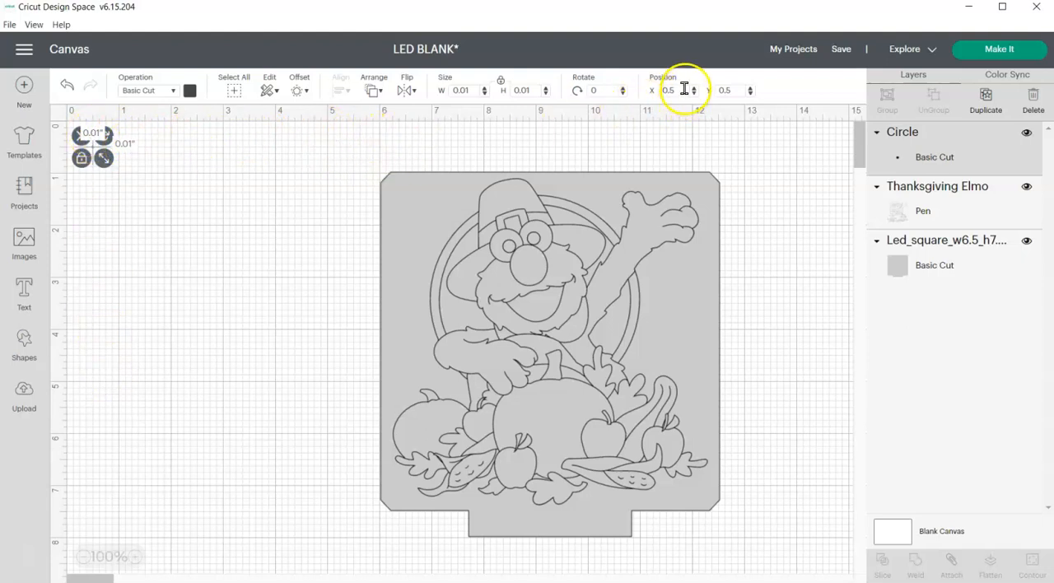
pyautogui.tripleClick(670, 89)
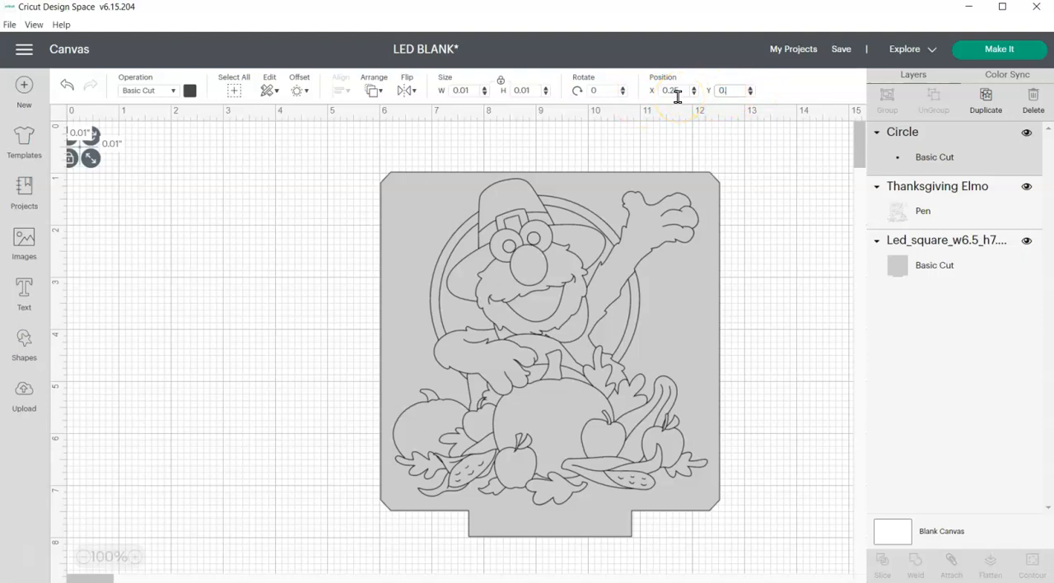
pyautogui.write('0.25')
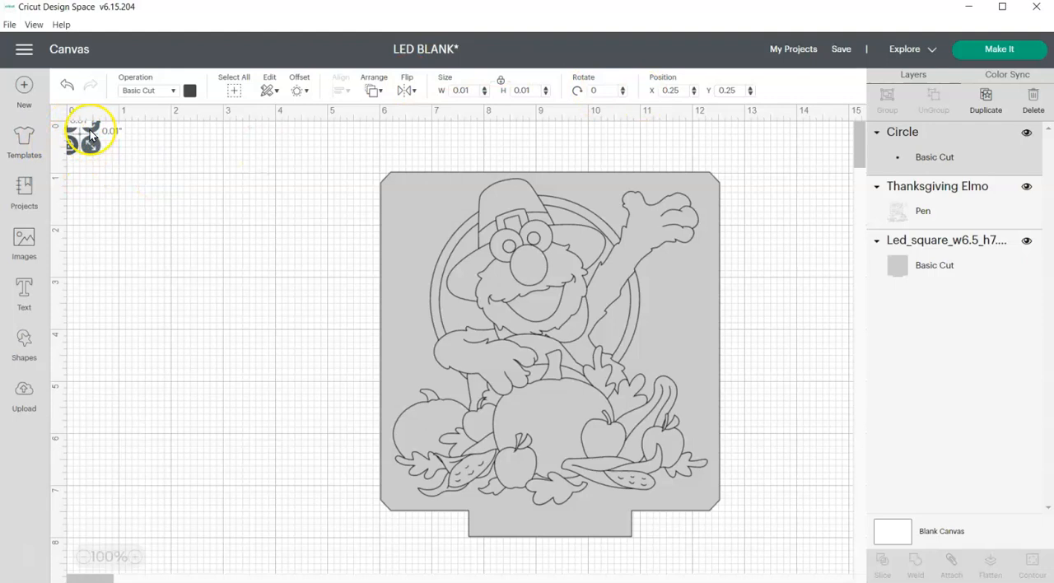
pyautogui.moveTo(736, 527)
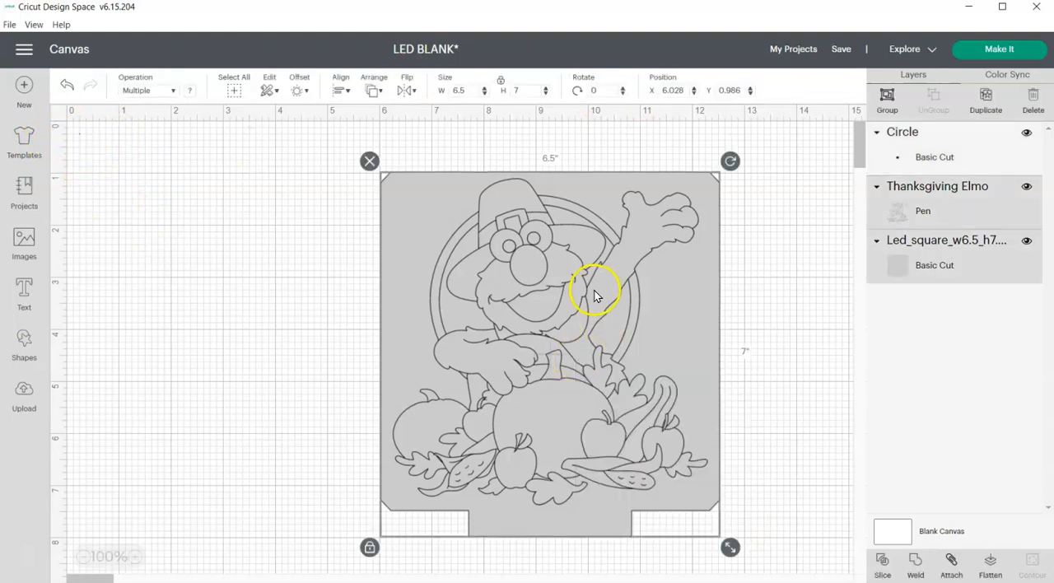
pyautogui.moveTo(595, 296); pyautogui.dragTo(335, 297)
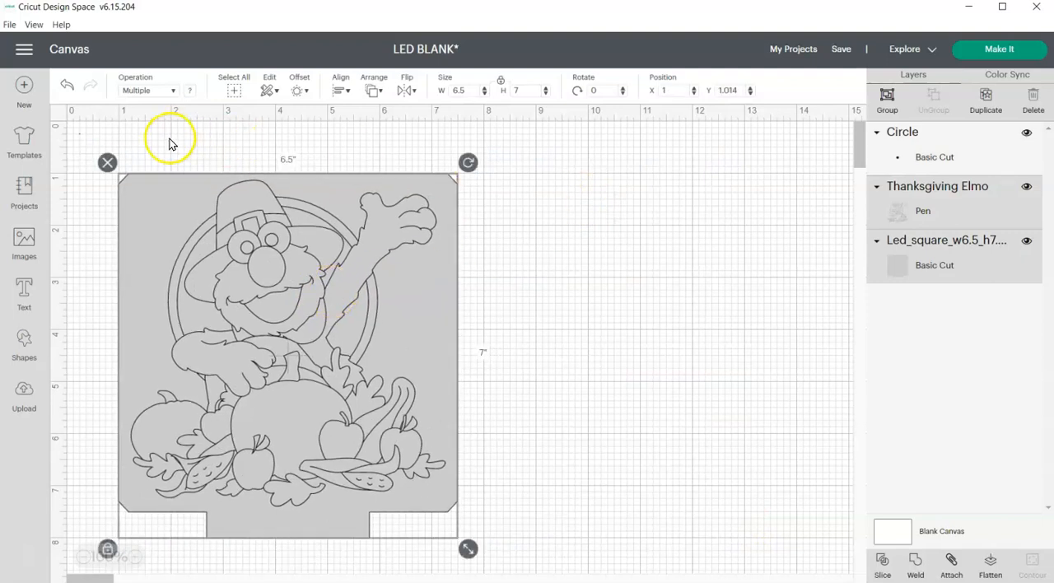
pyautogui.moveTo(412, 340)
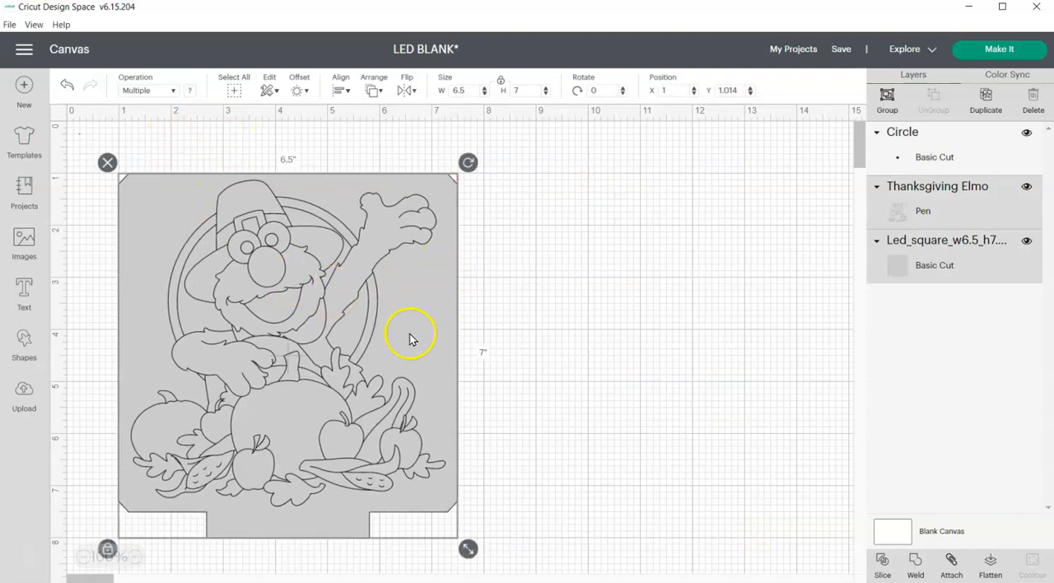
pyautogui.moveTo(444, 301)
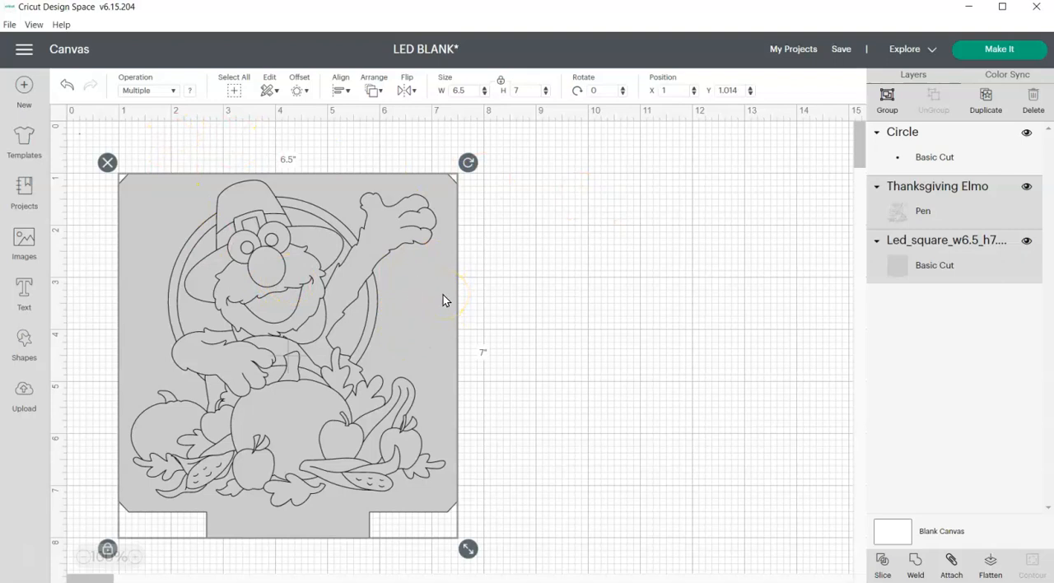
pyautogui.moveTo(190, 194)
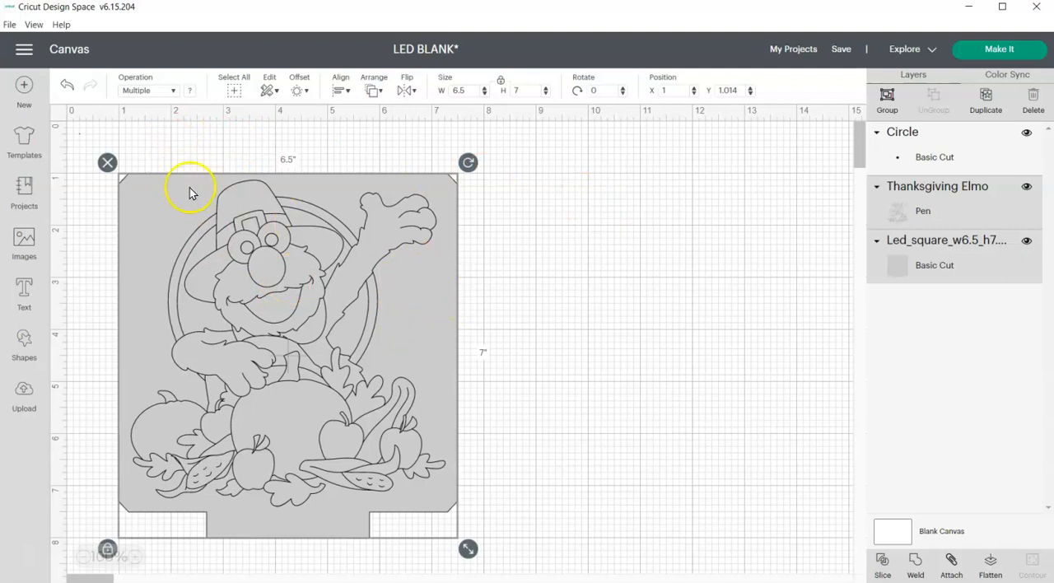
pyautogui.moveTo(124, 183)
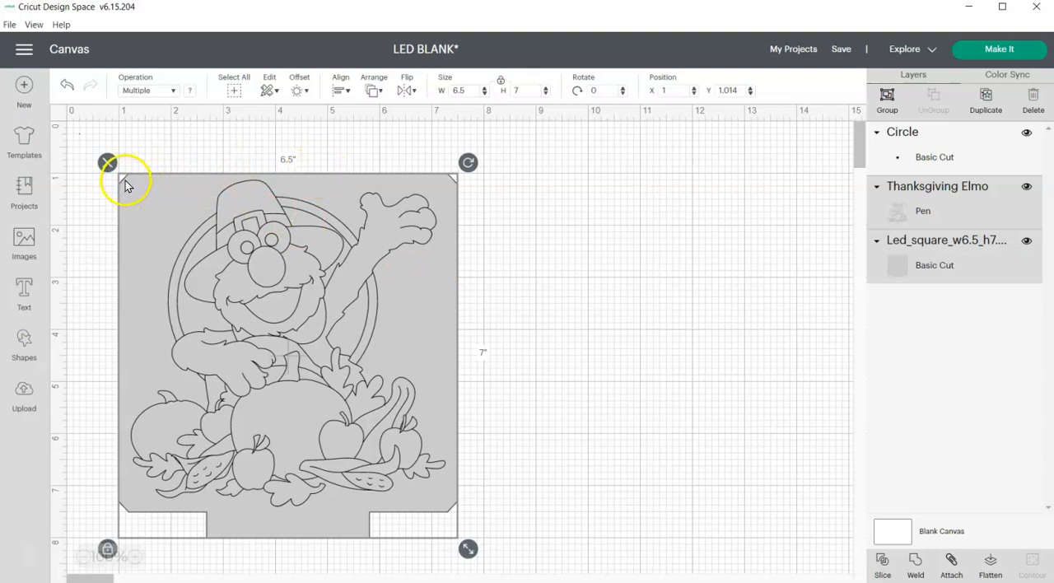
pyautogui.moveTo(147, 290)
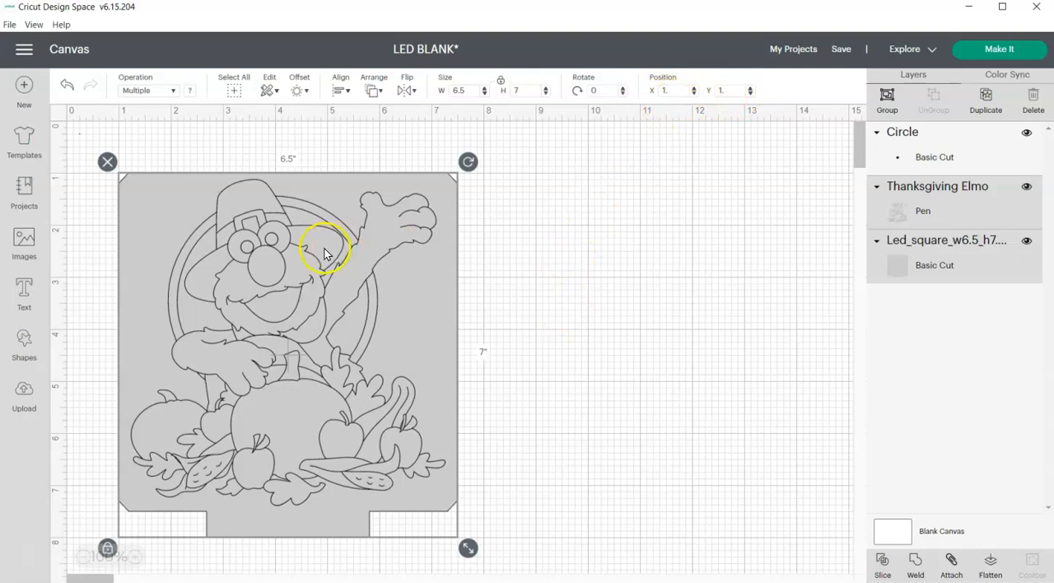
pyautogui.moveTo(506, 362)
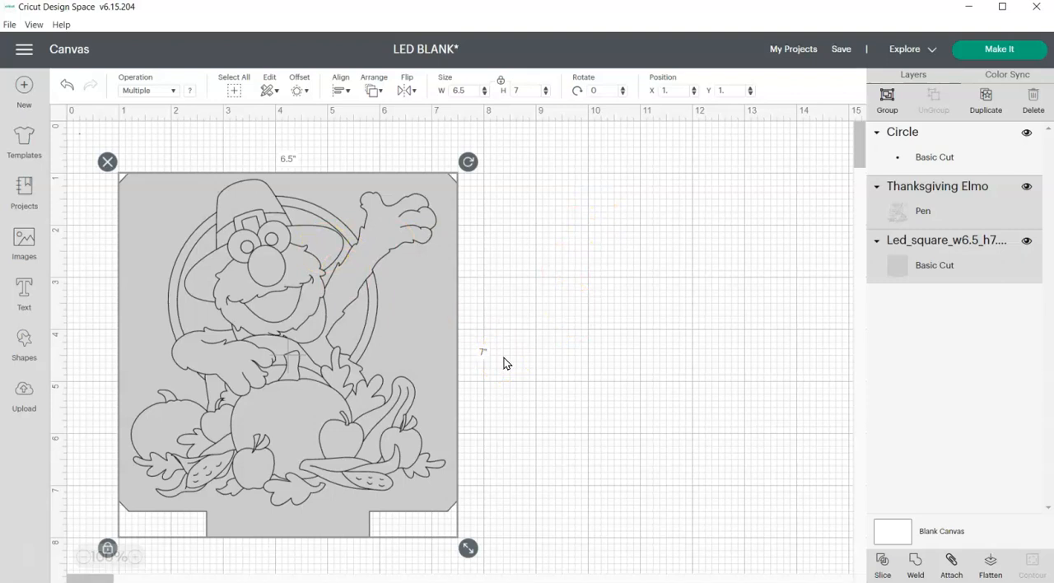
pyautogui.moveTo(933, 281)
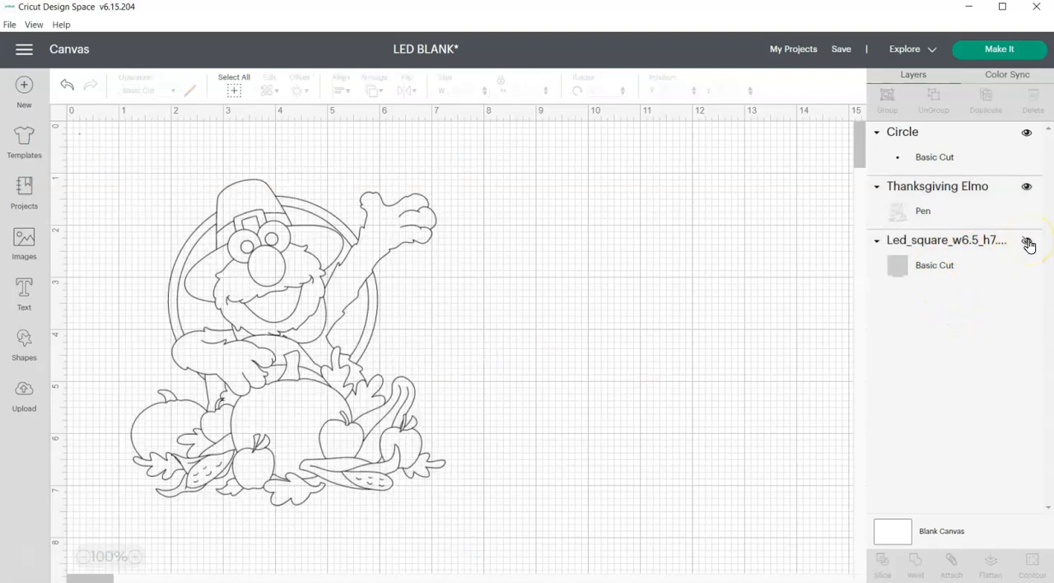
# Hide the Led_square layer, select the circle and Elmo, and attach them.
pyautogui.click(1027, 241)
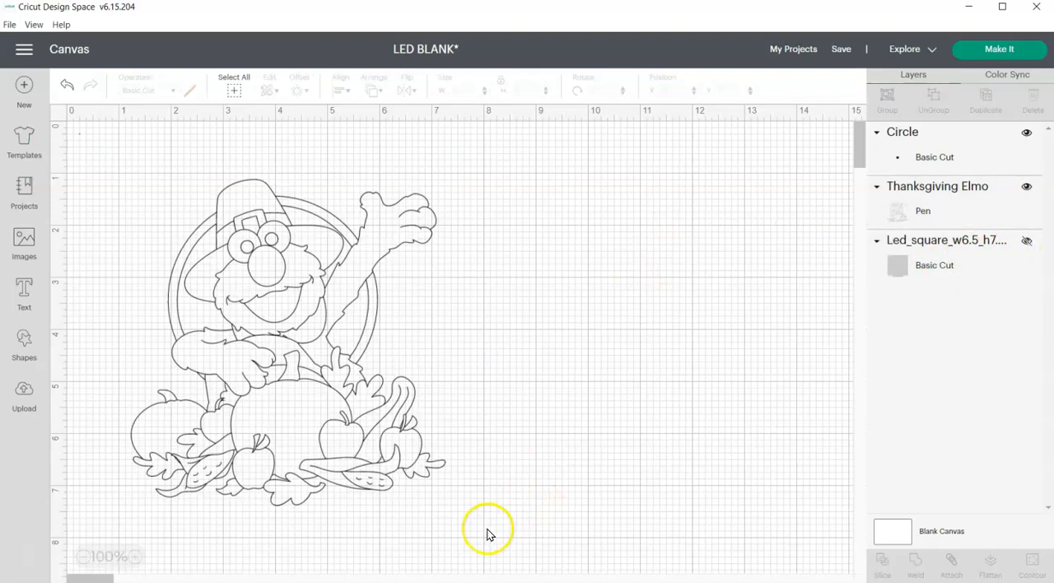
pyautogui.moveTo(233, 83)
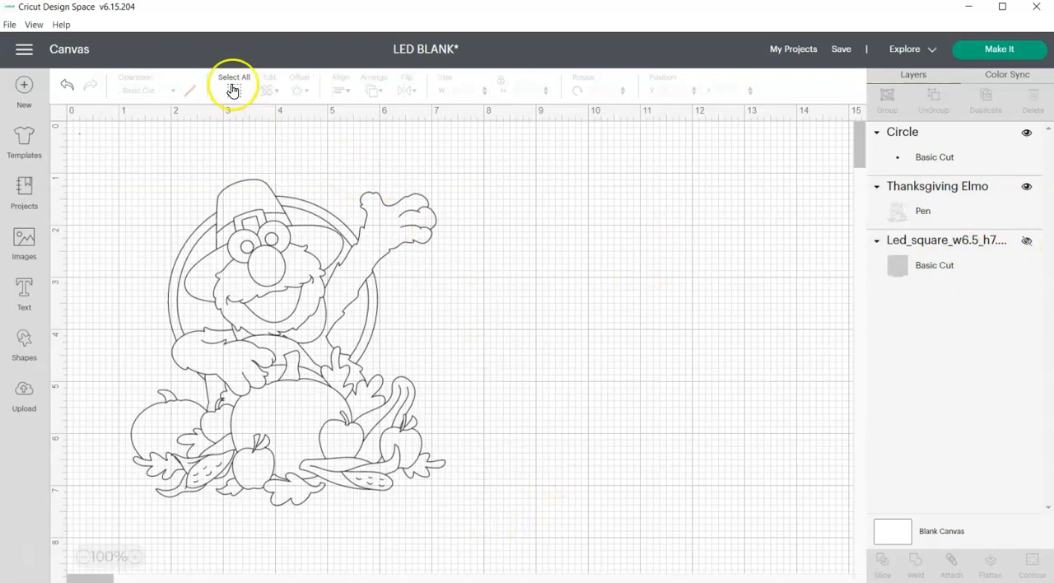
pyautogui.click(233, 77)
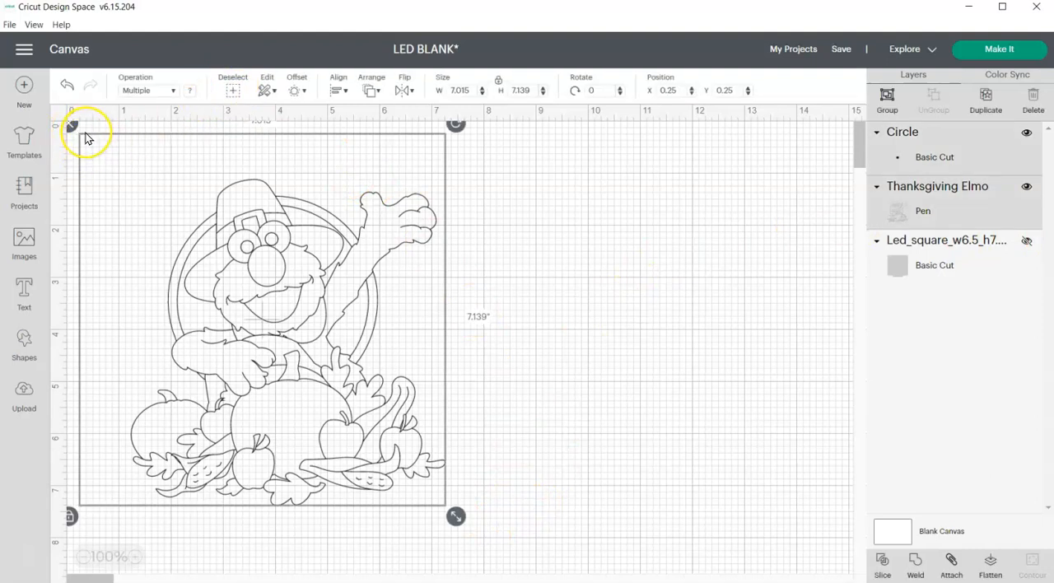
pyautogui.moveTo(585, 333)
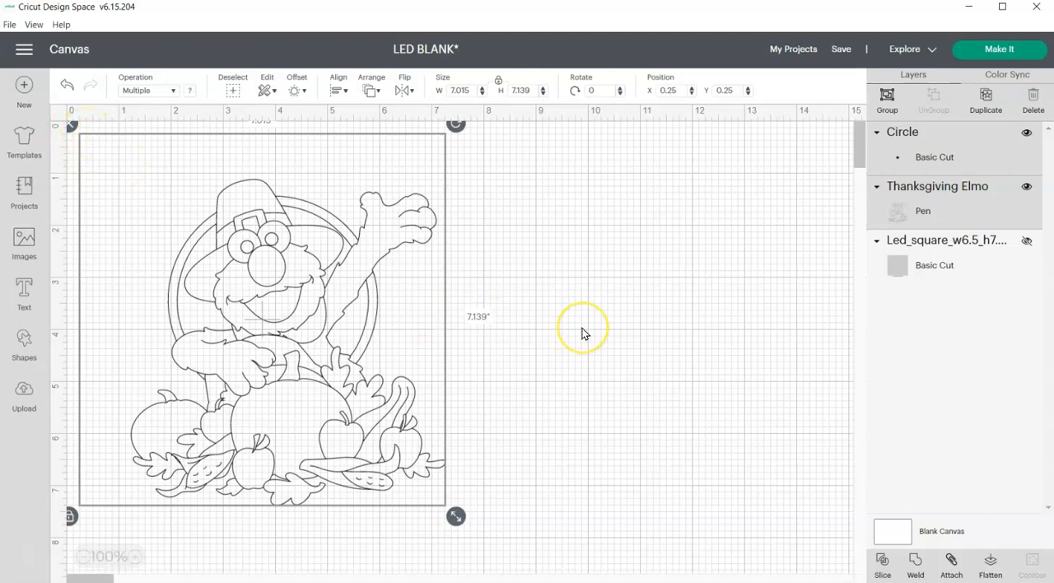
pyautogui.click(531, 356)
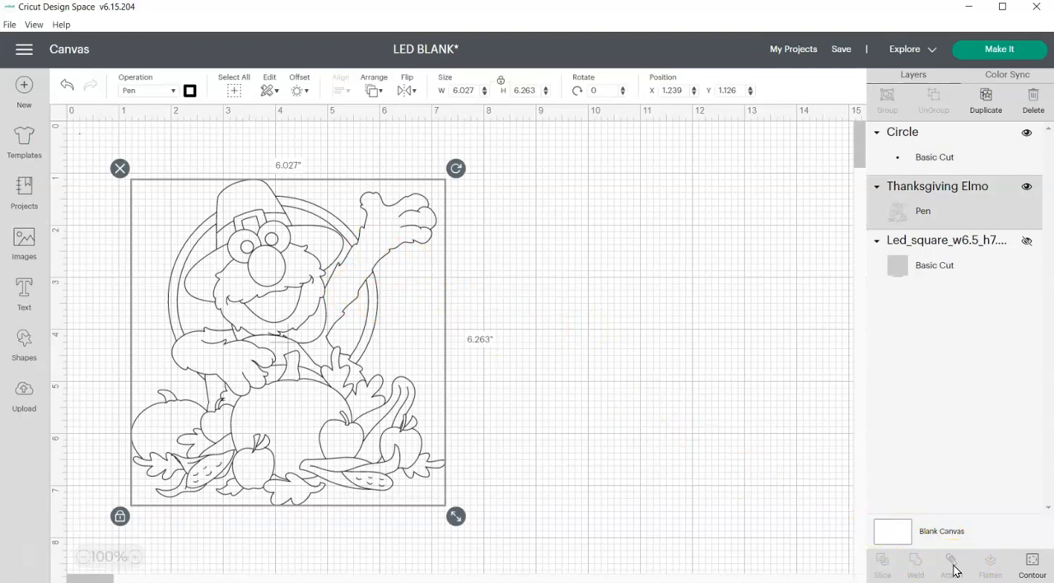
pyautogui.moveTo(299, 185)
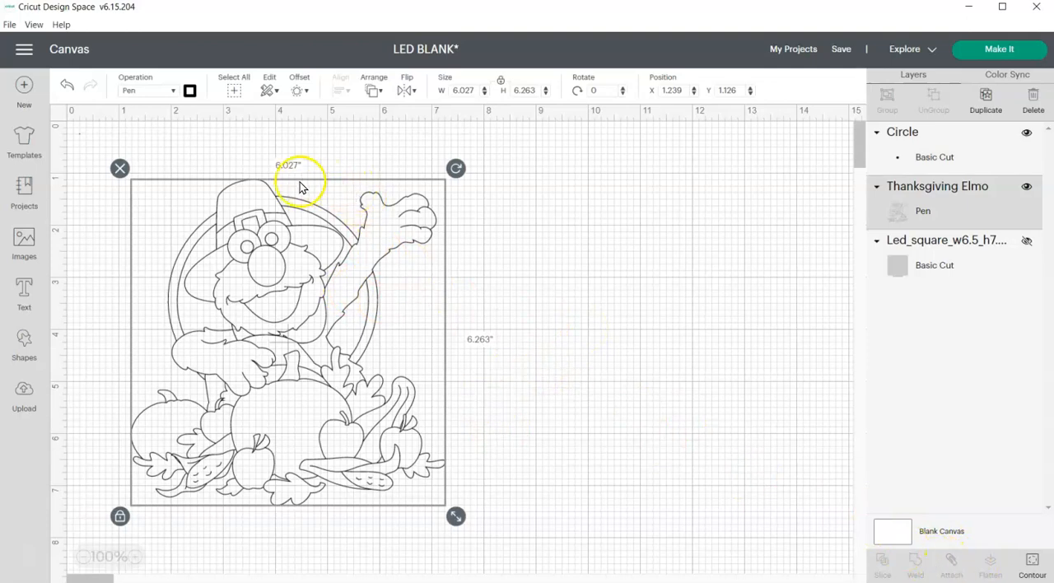
pyautogui.moveTo(309, 185)
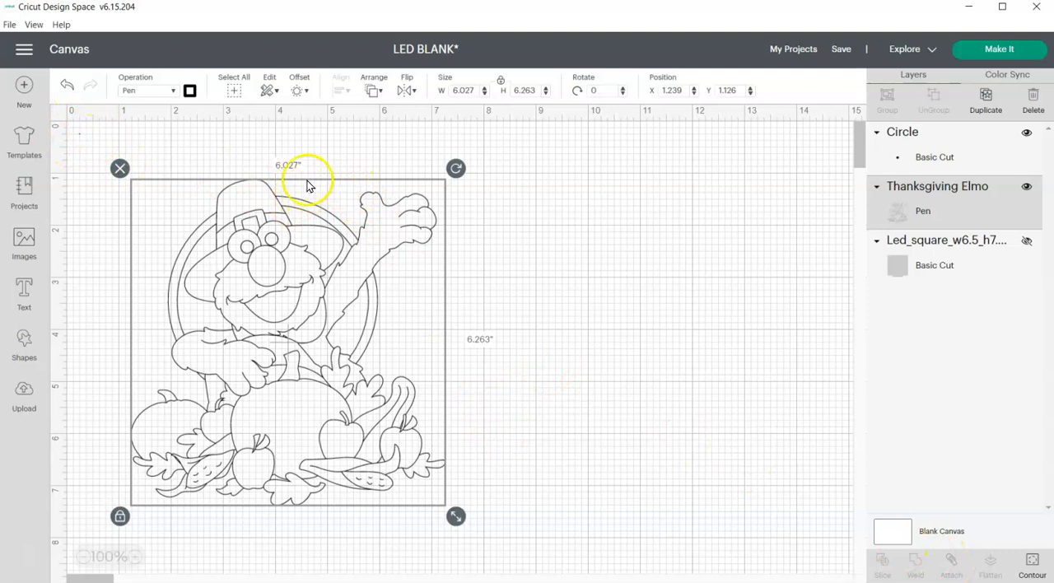
pyautogui.moveTo(356, 520)
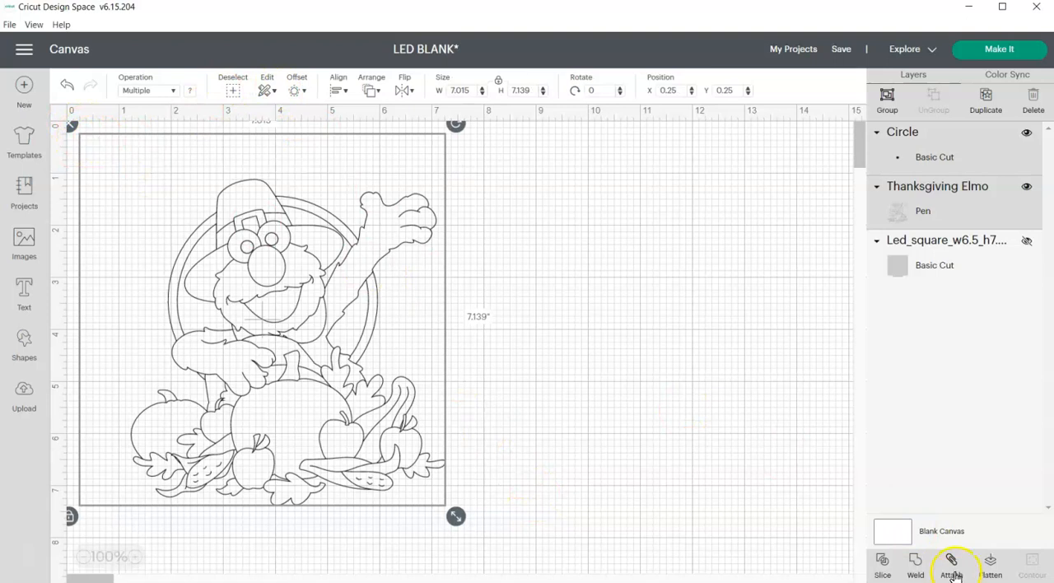
pyautogui.click(951, 564)
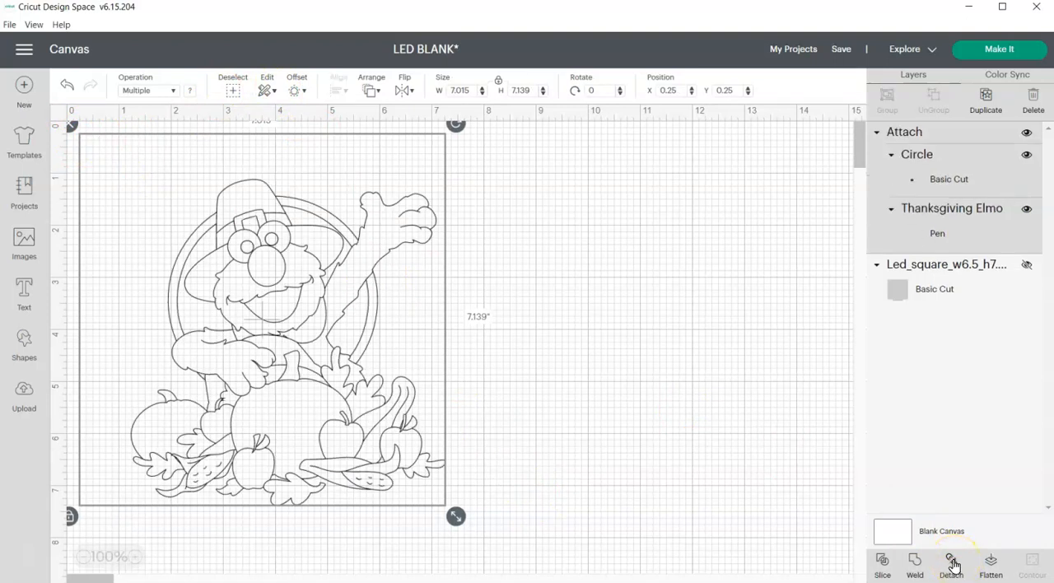
pyautogui.moveTo(1000, 50)
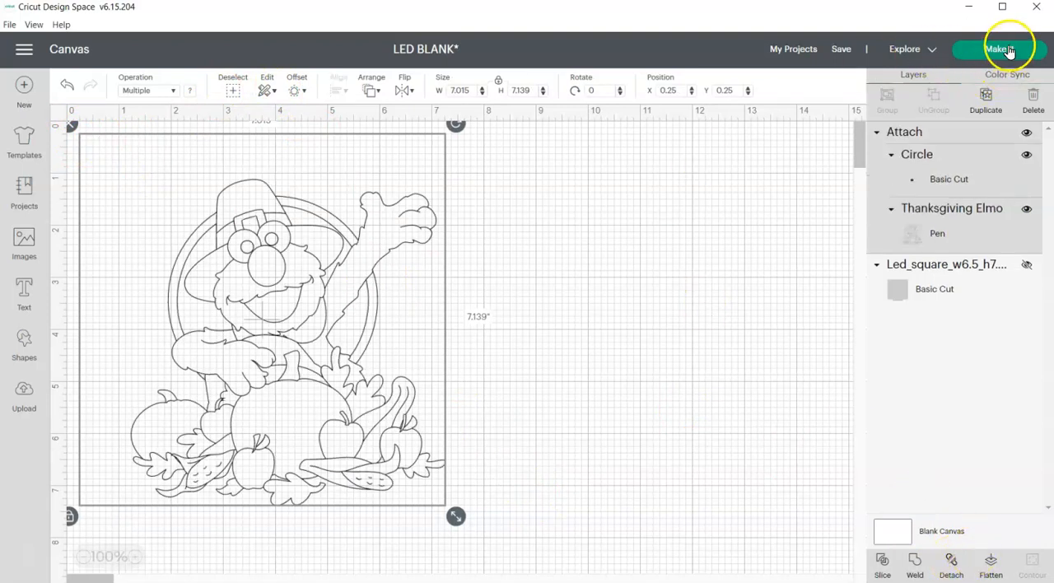
pyautogui.click(999, 49)
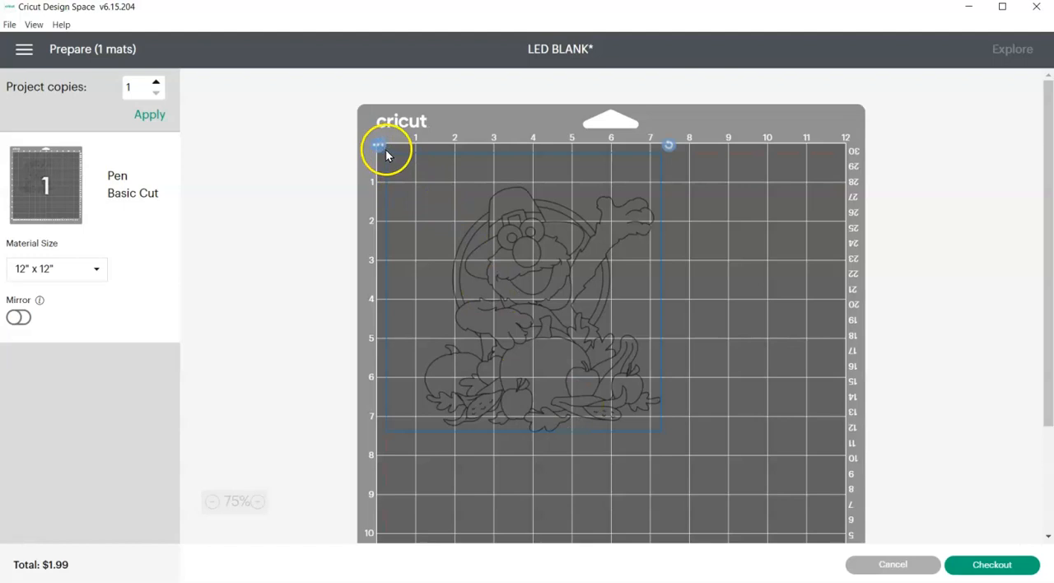
pyautogui.moveTo(397, 224)
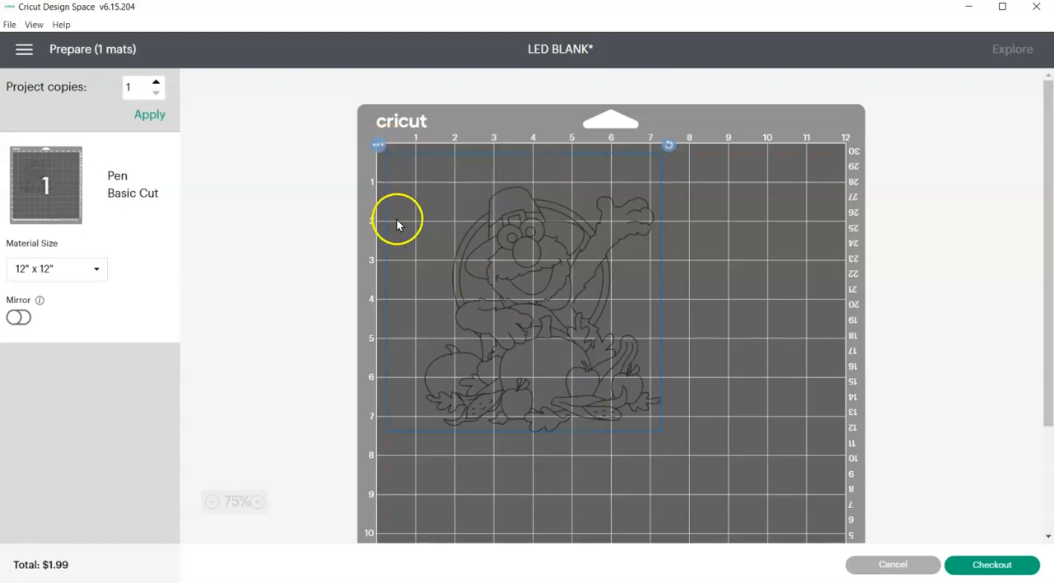
pyautogui.moveTo(416, 389)
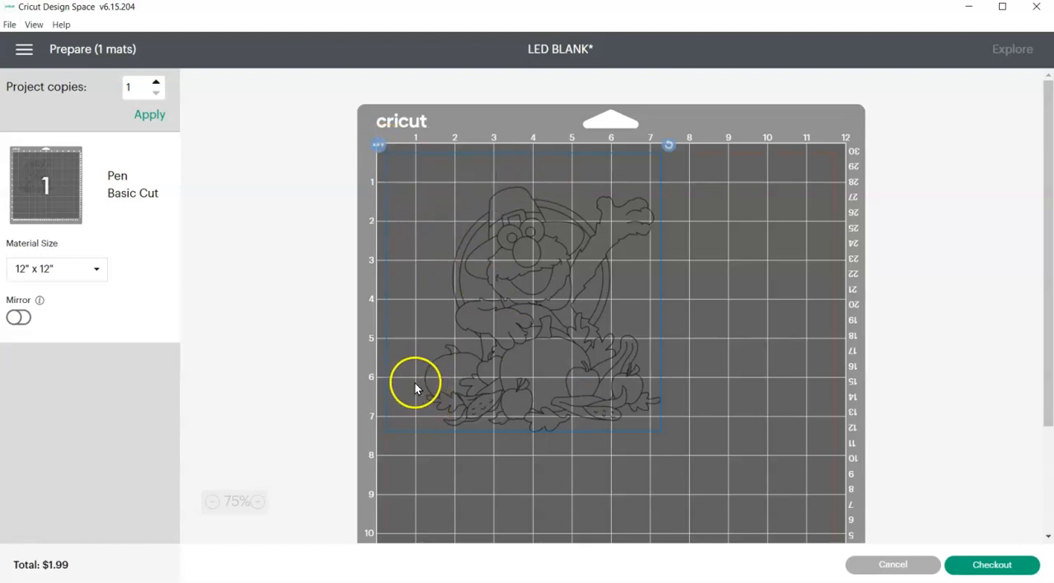
pyautogui.moveTo(419, 383)
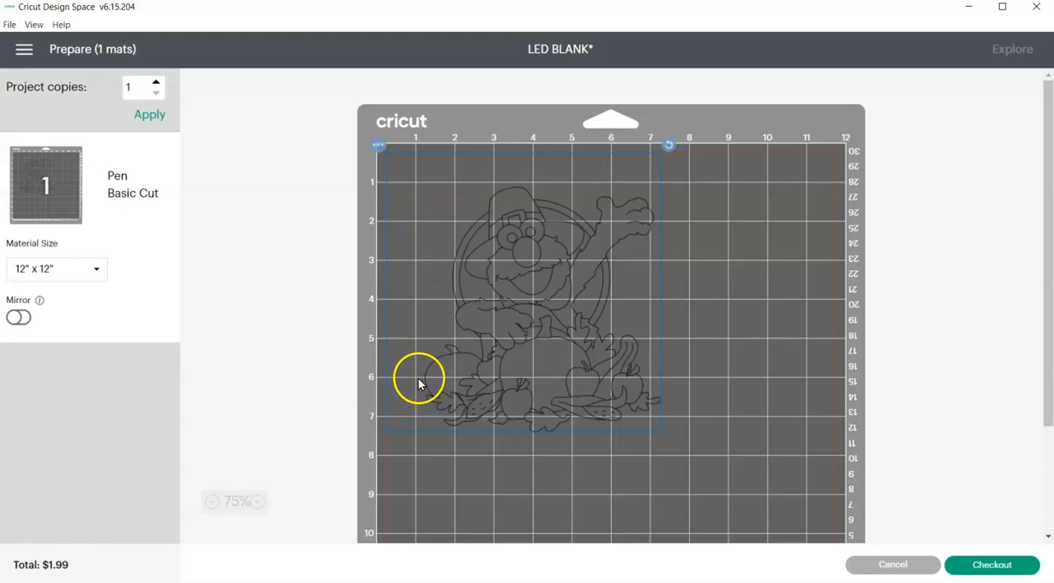
pyautogui.moveTo(510, 185)
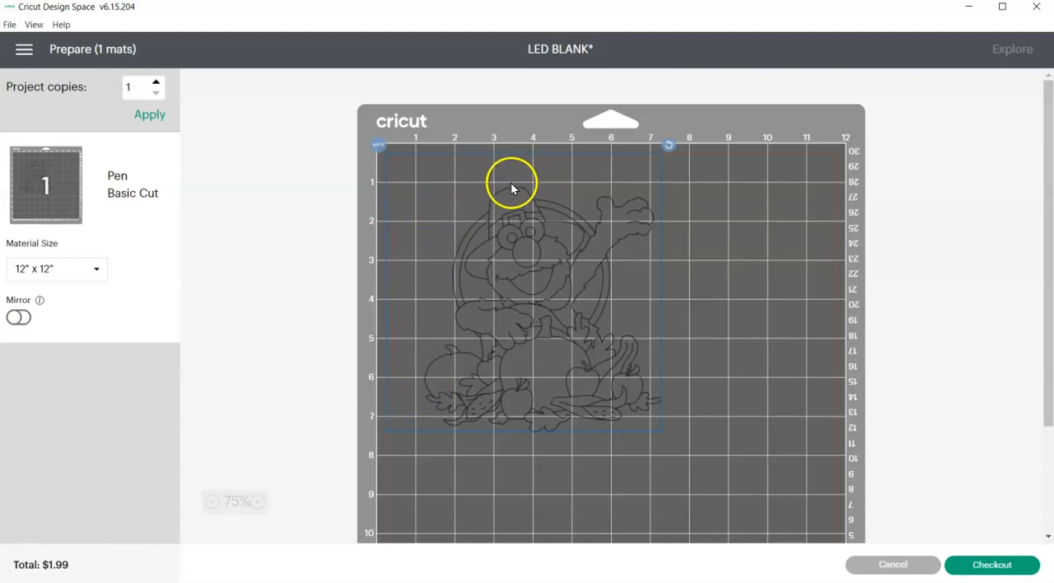
pyautogui.moveTo(400, 375)
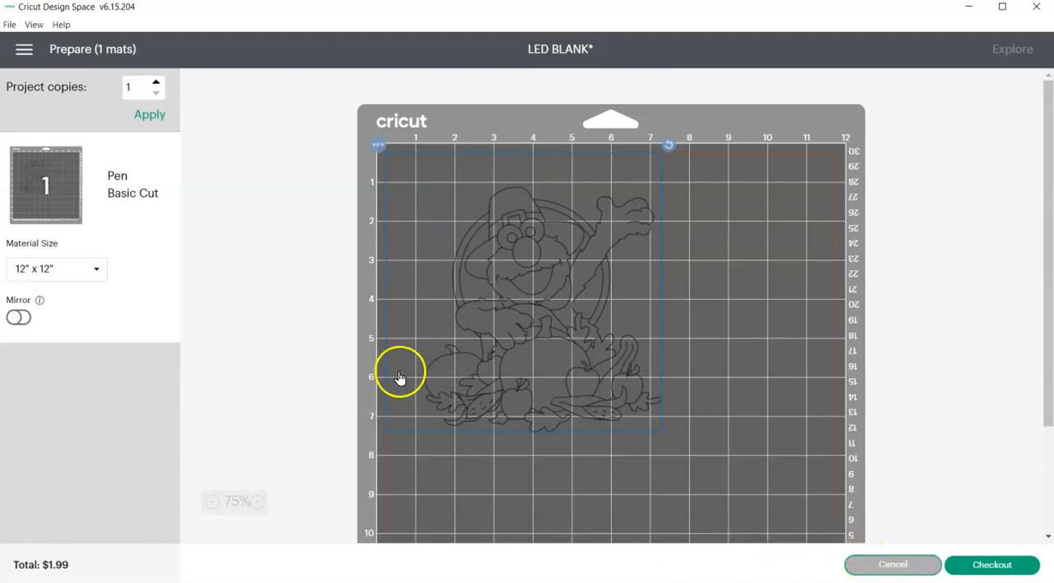
pyautogui.click(893, 565)
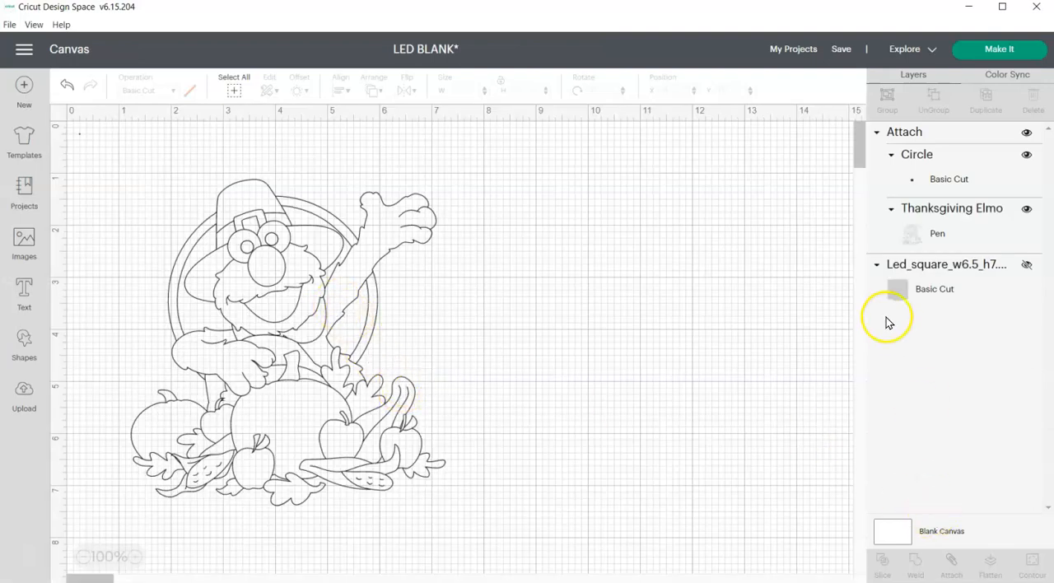
# Toggle the Led_square layer's visibility, leaving it hidden.
pyautogui.click(1027, 264)
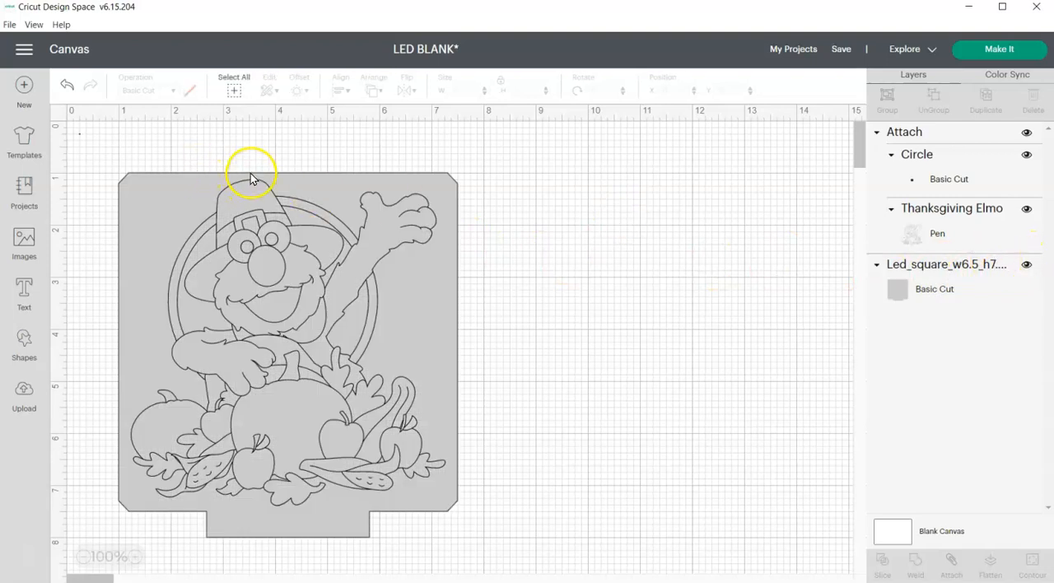
pyautogui.moveTo(129, 438)
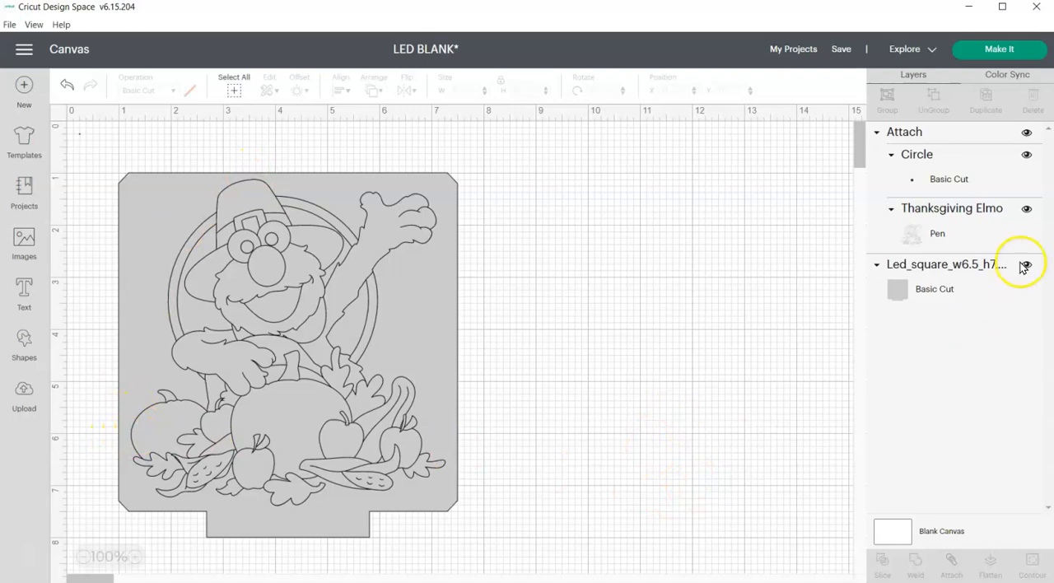
pyautogui.click(1027, 265)
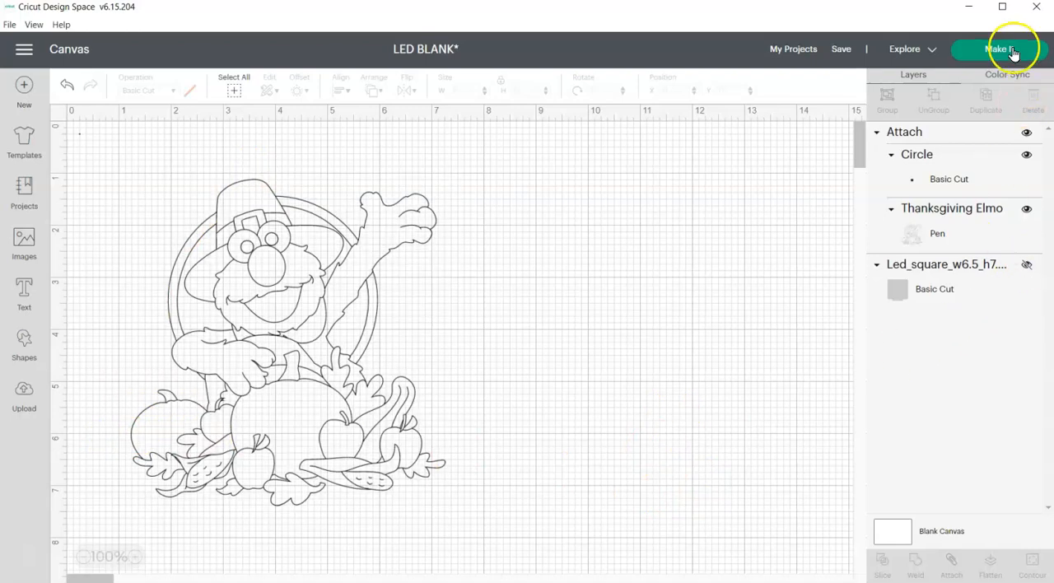
pyautogui.click(998, 49)
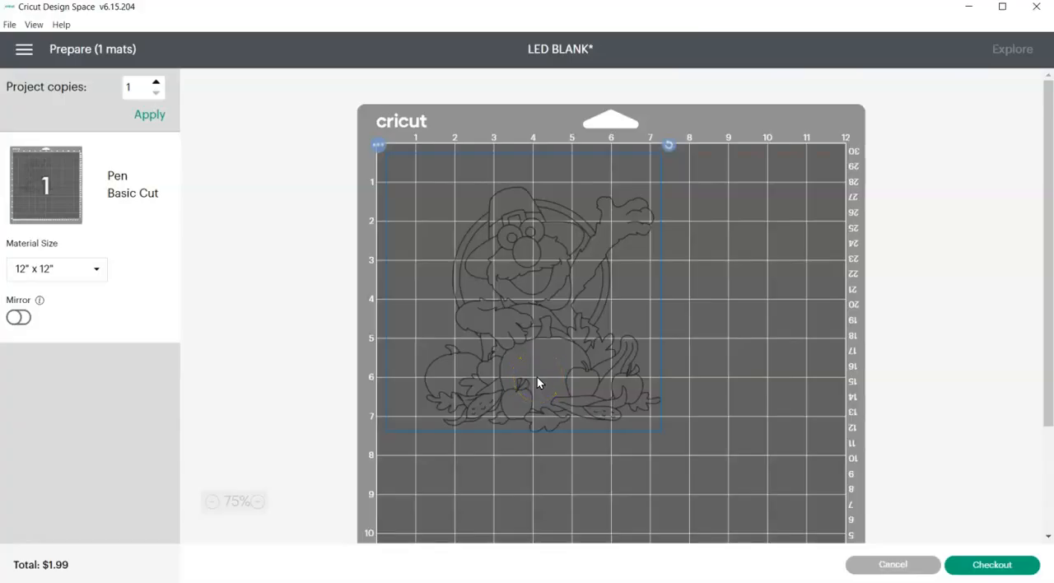
pyautogui.moveTo(547, 426)
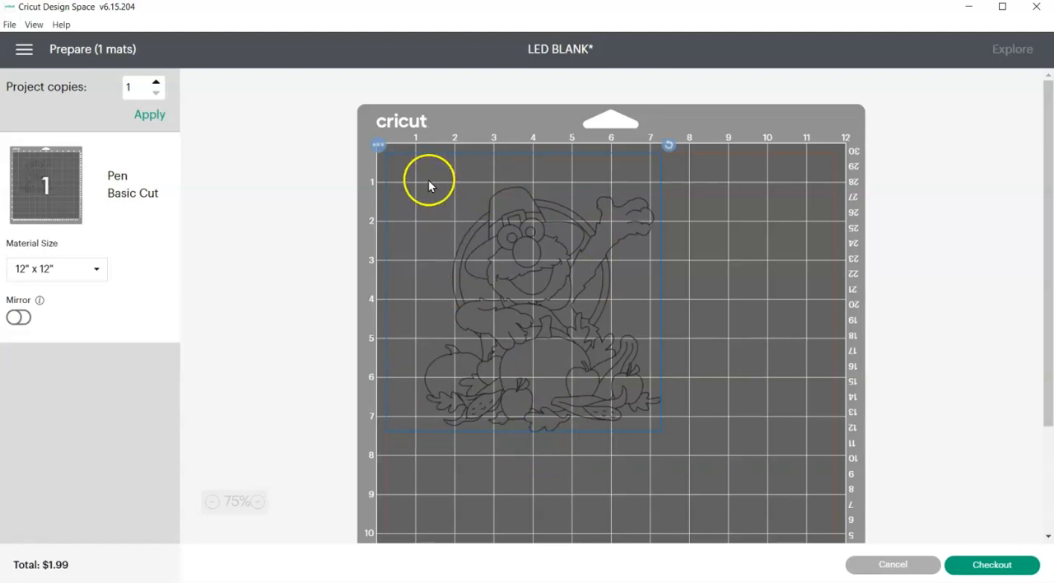
pyautogui.moveTo(547, 190)
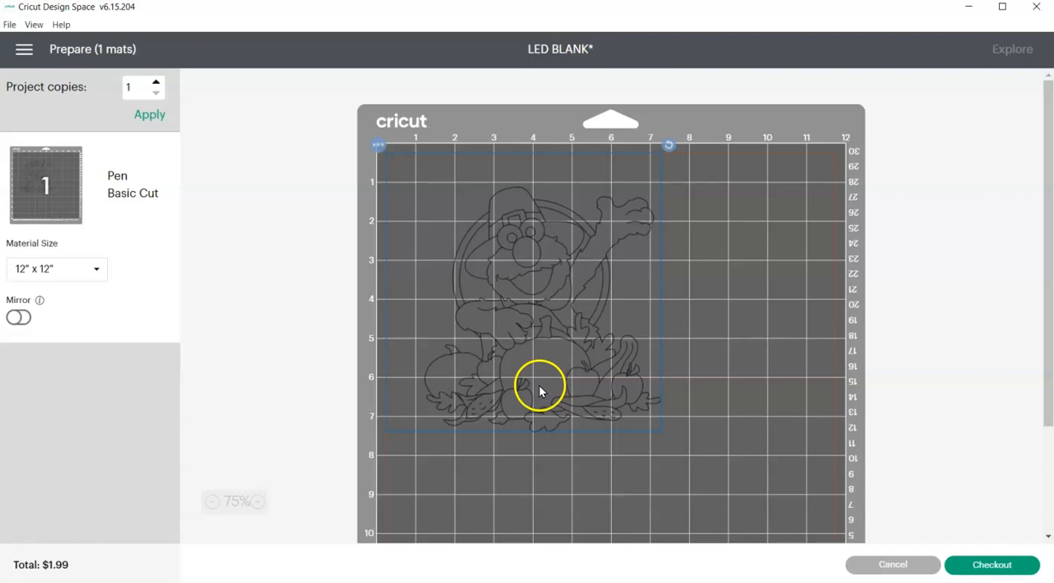
pyautogui.moveTo(552, 424)
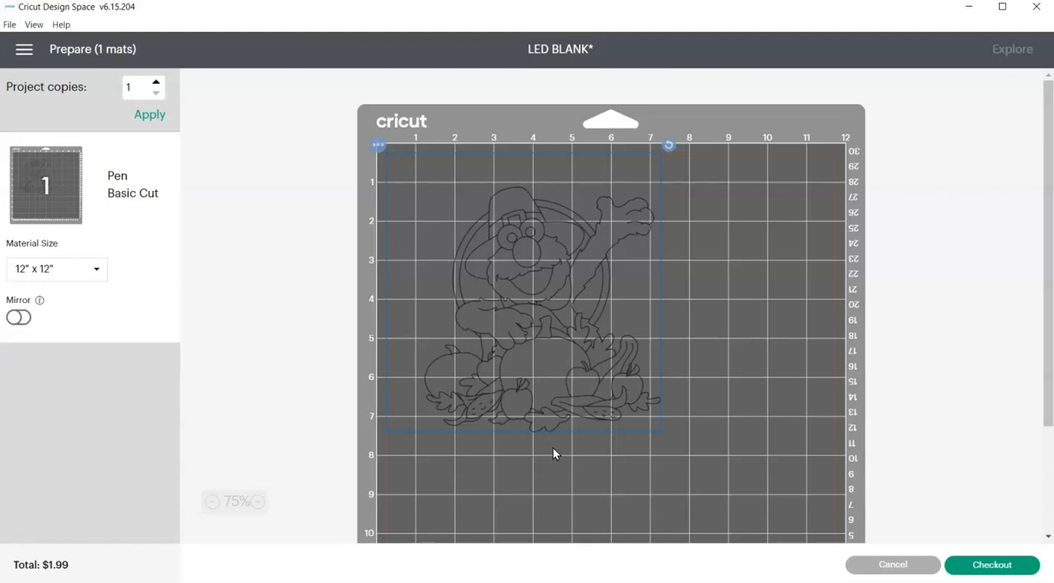
pyautogui.moveTo(616, 435)
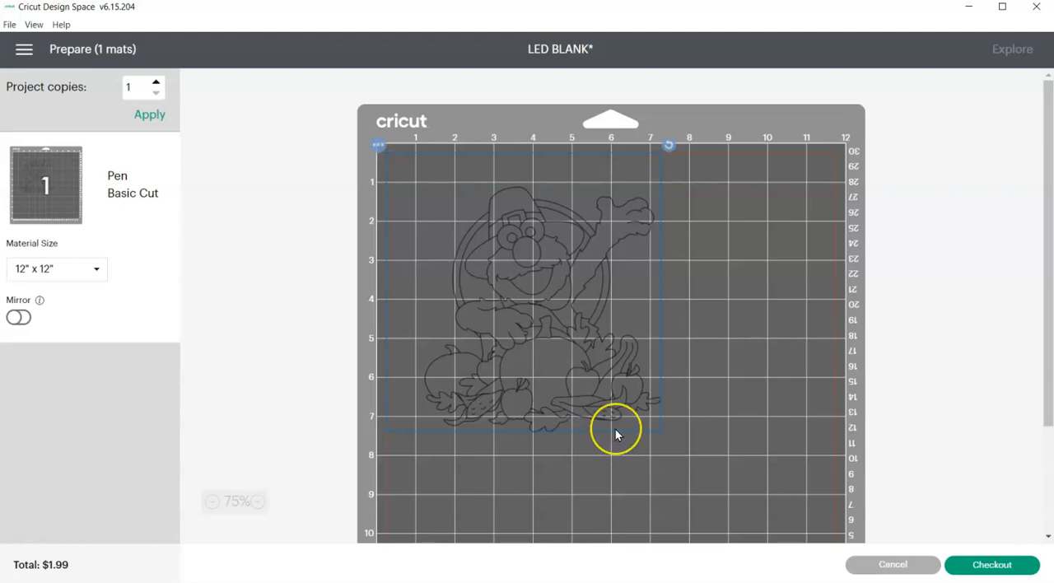
pyautogui.moveTo(614, 436)
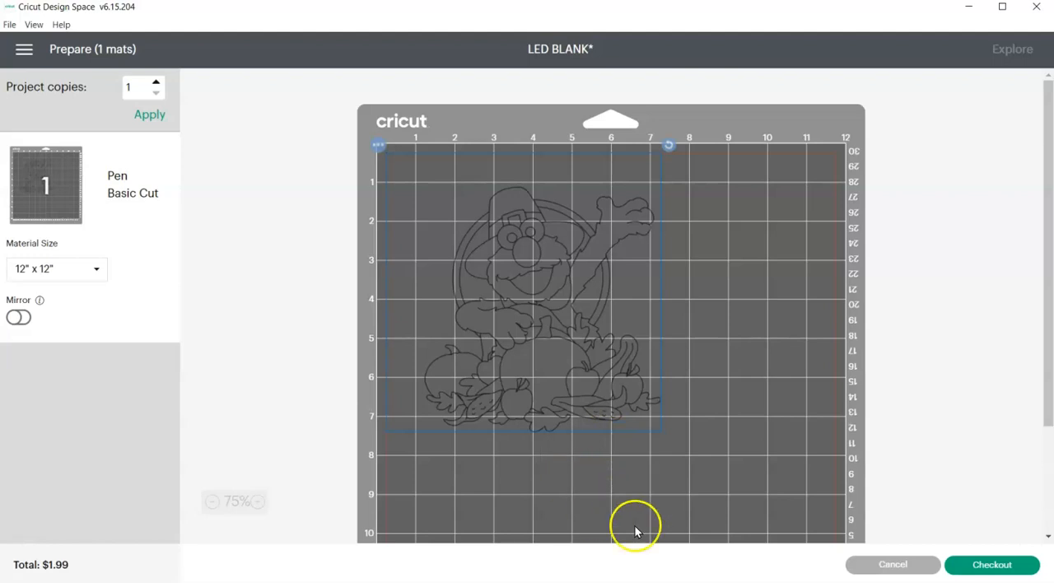
pyautogui.click(892, 565)
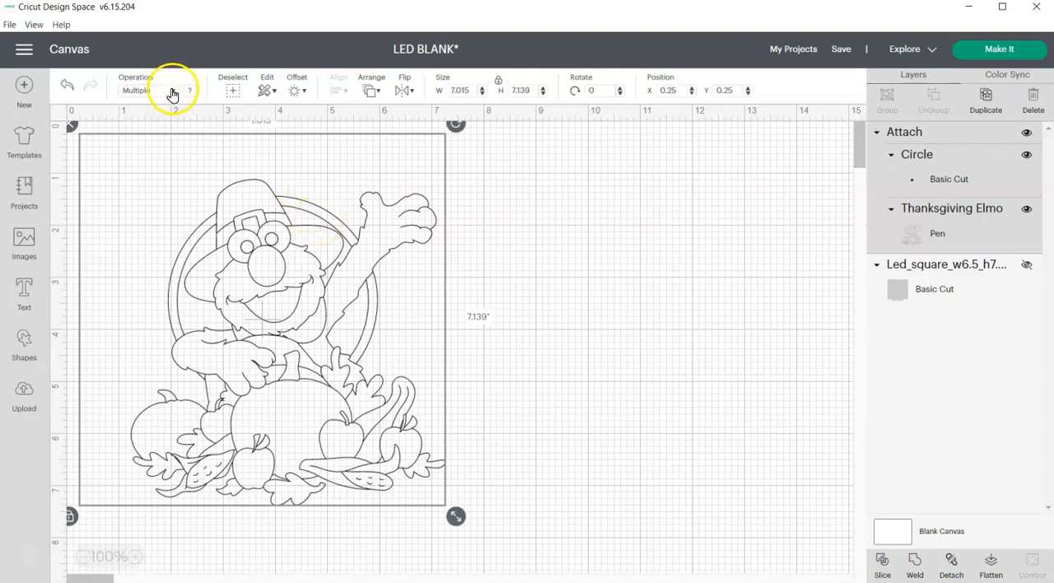
# Open the Operation dropdown for the attached Elmo and circle design.
pyautogui.click(157, 91)
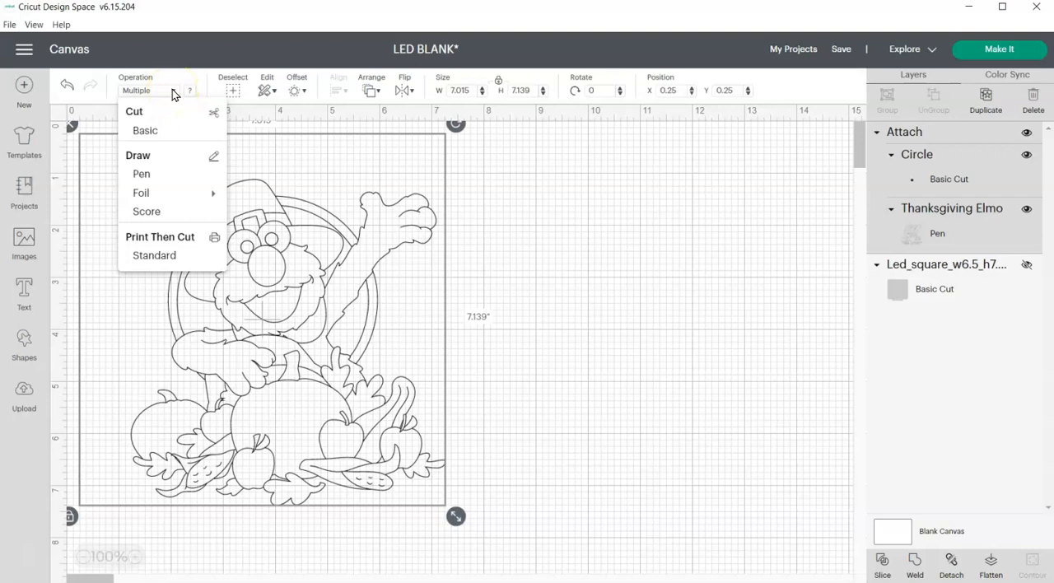
pyautogui.moveTo(145, 130)
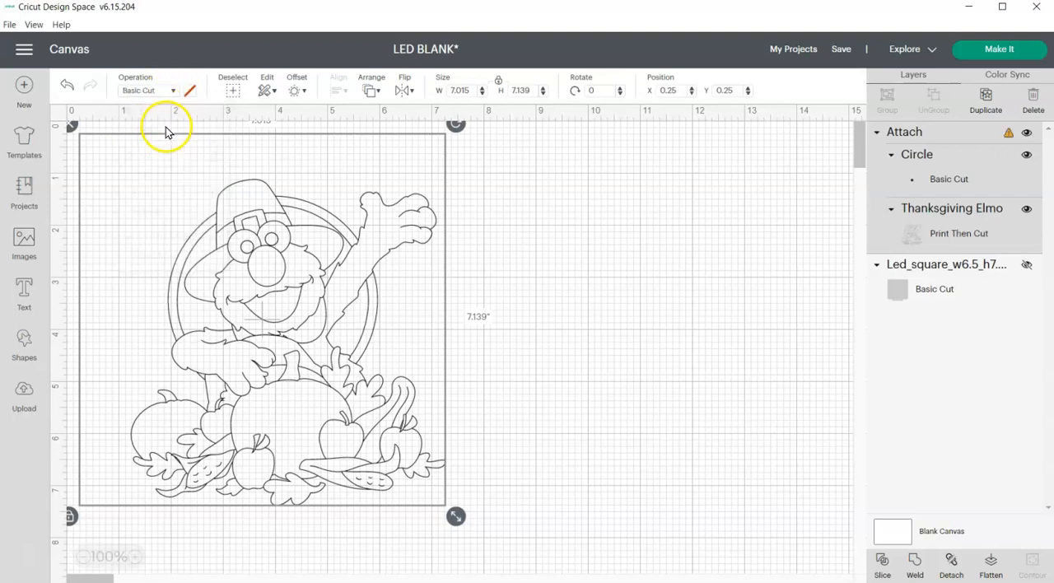
pyautogui.moveTo(303, 428)
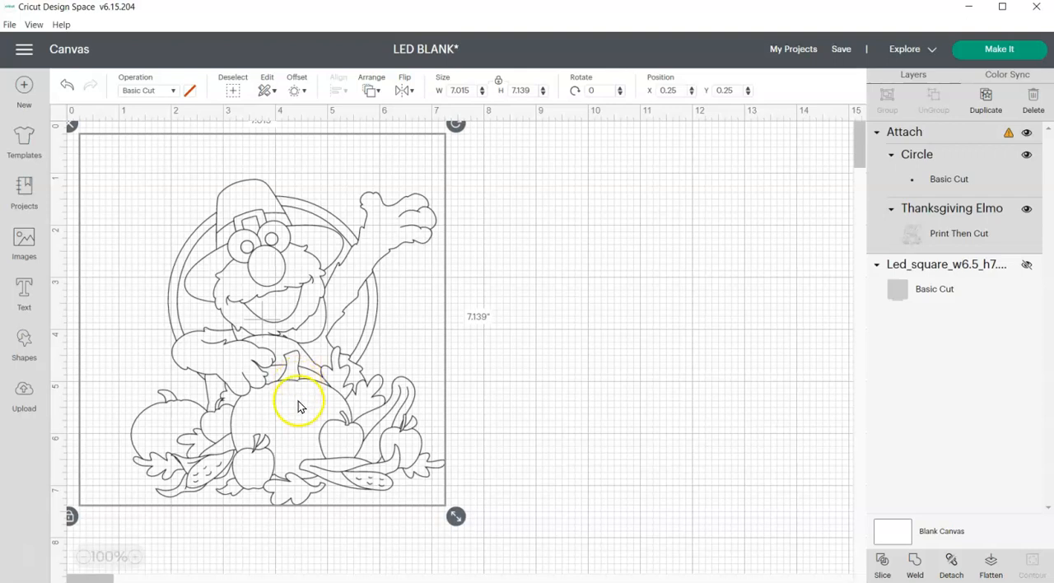
pyautogui.moveTo(330, 387)
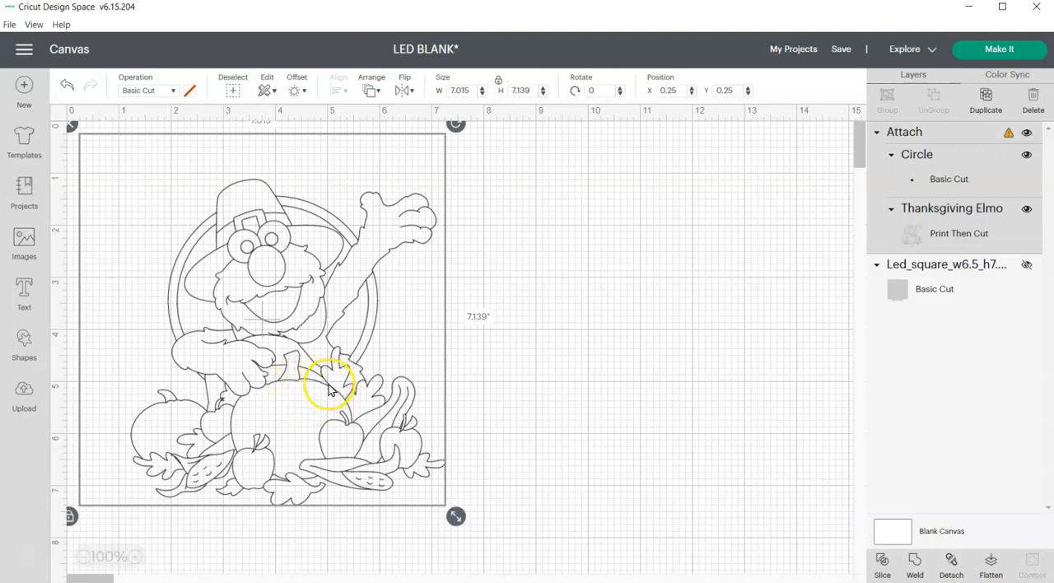
pyautogui.moveTo(320, 389)
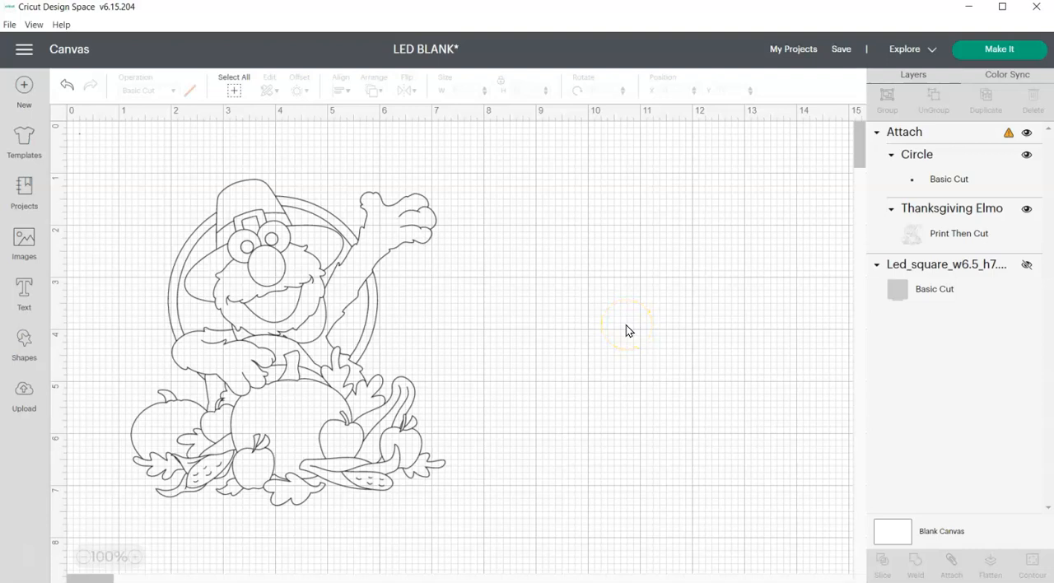
pyautogui.moveTo(488, 283)
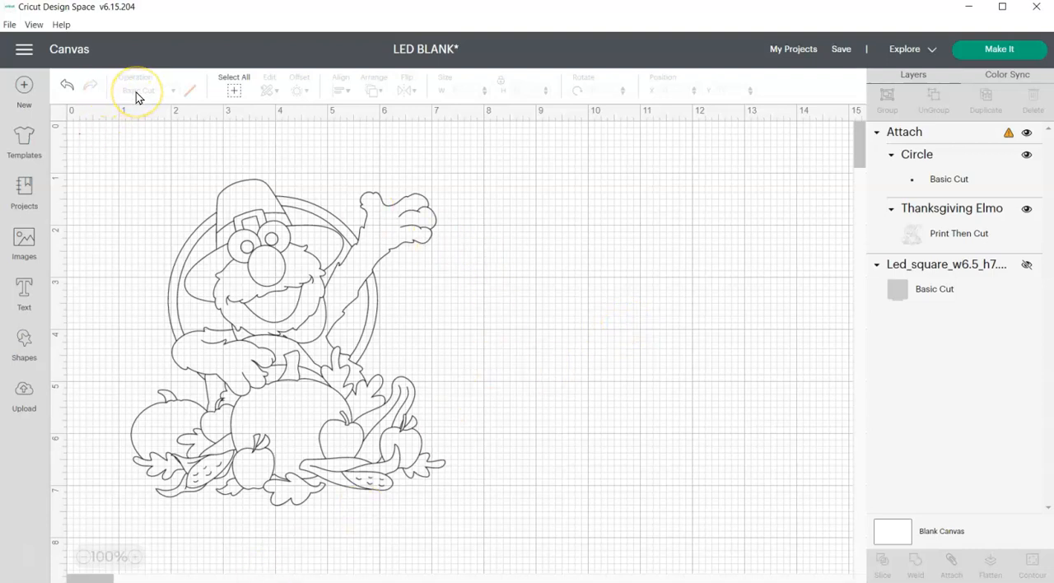
pyautogui.moveTo(138, 90)
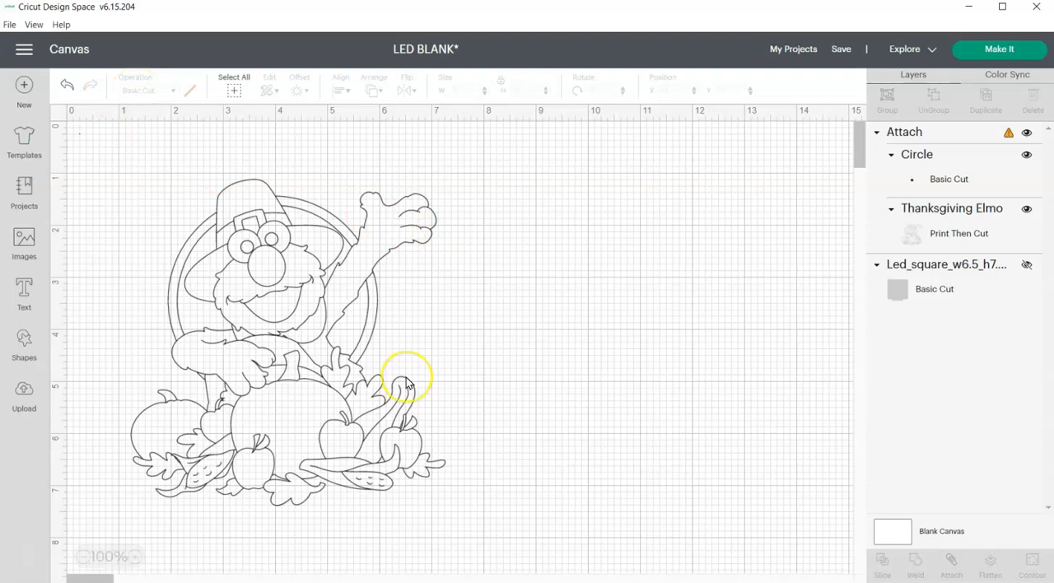
pyautogui.moveTo(412, 389)
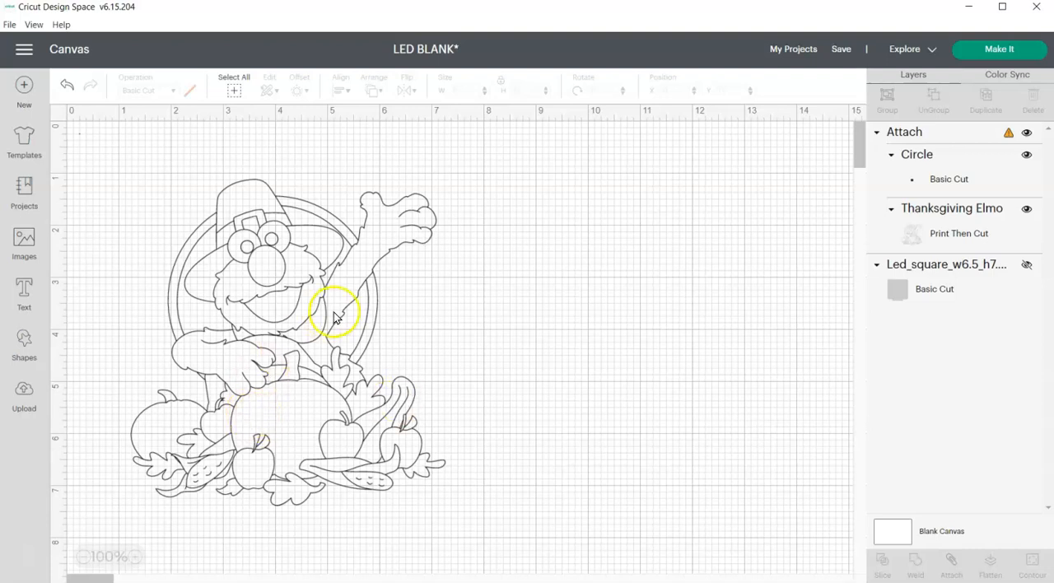
pyautogui.moveTo(469, 407)
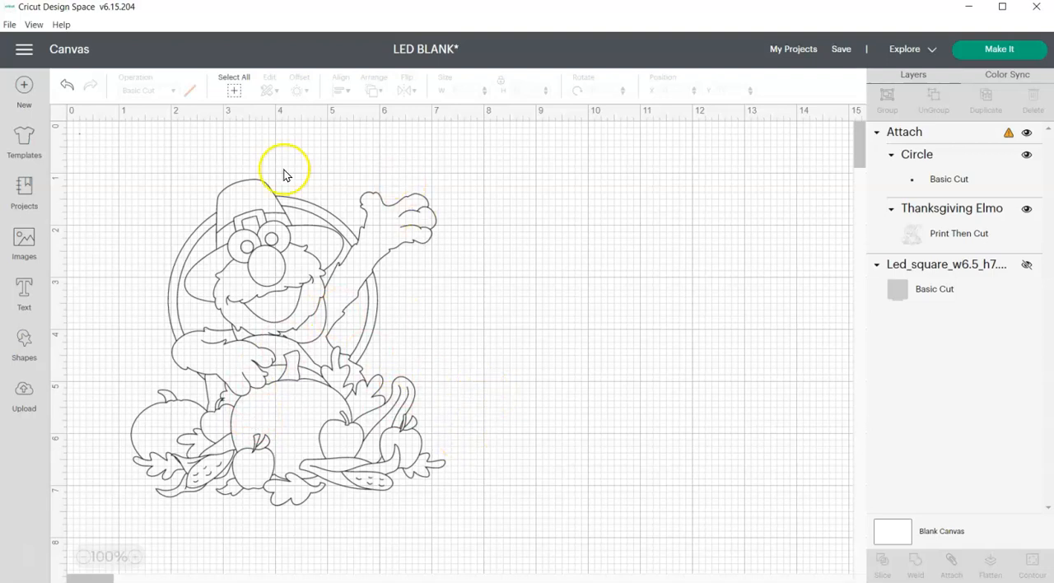
pyautogui.moveTo(395, 518)
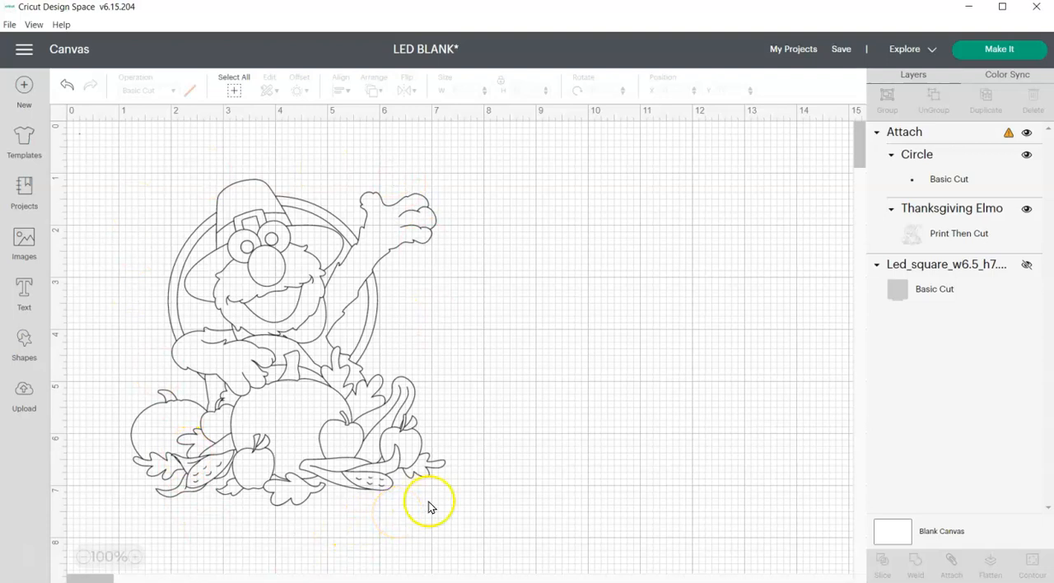
pyautogui.moveTo(535, 490)
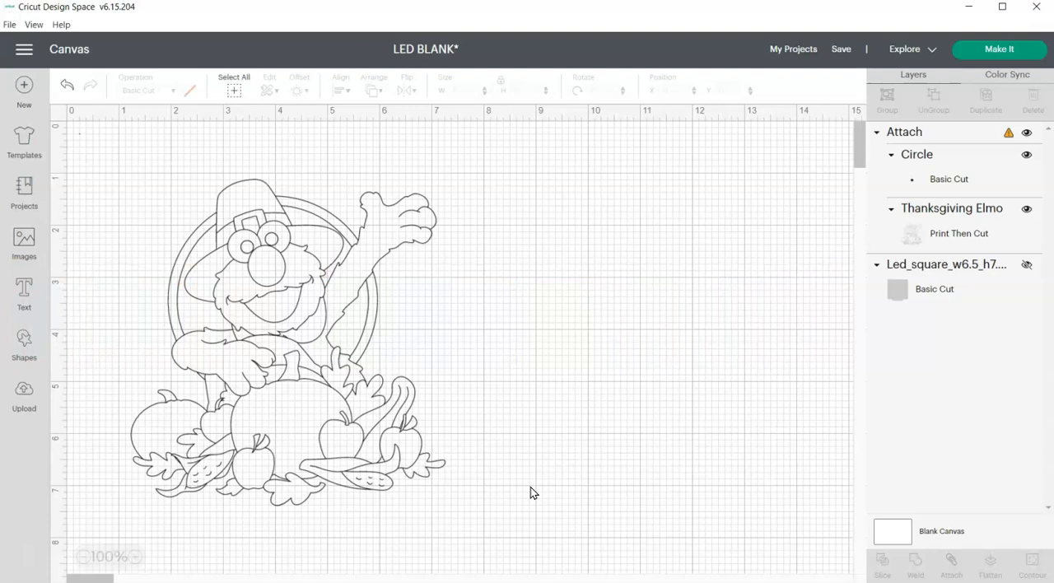
pyautogui.moveTo(498, 491)
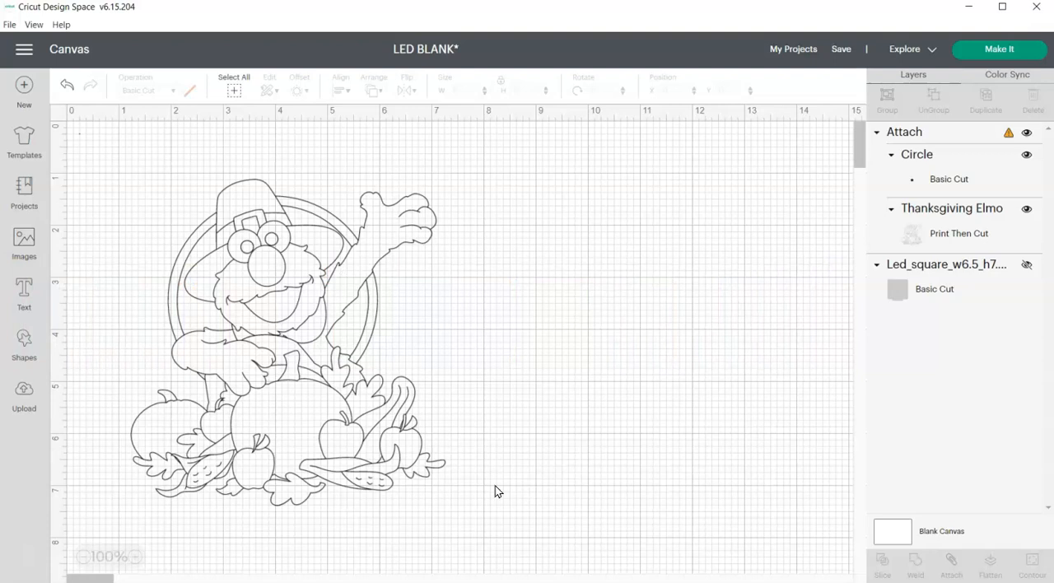